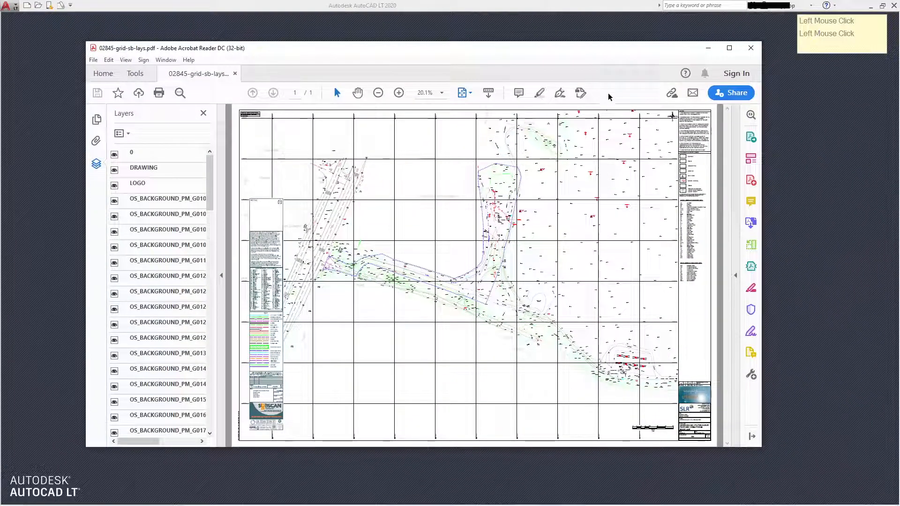
- Scroll through the survey PDF's layer list in Acrobat Reader, then minimize Acrobat
scroll("down", 3)
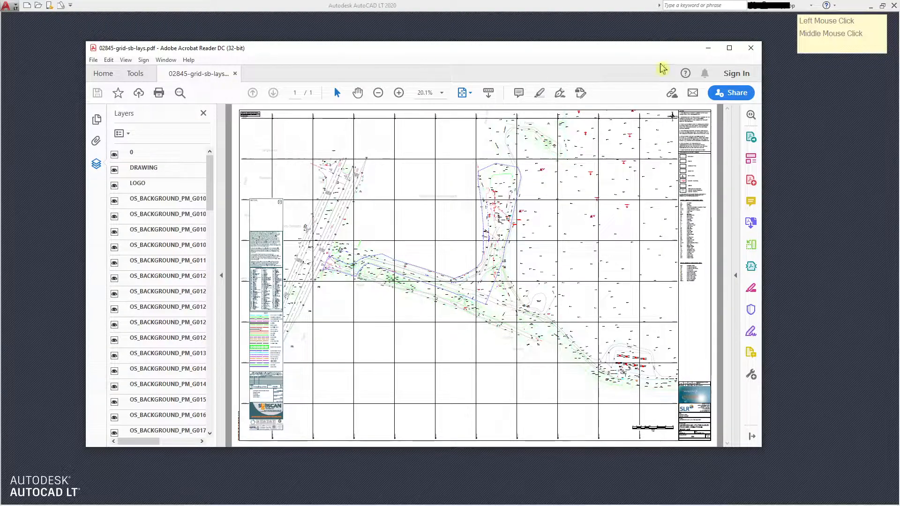
left_click(751, 48)
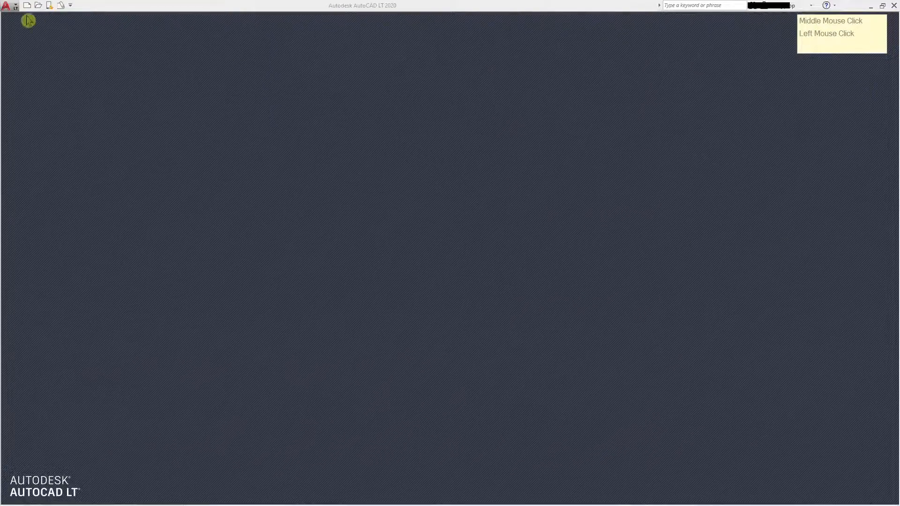
- Create Drawing1 as a new drawing based on the acadlt.dwt template
left_click(11, 12)
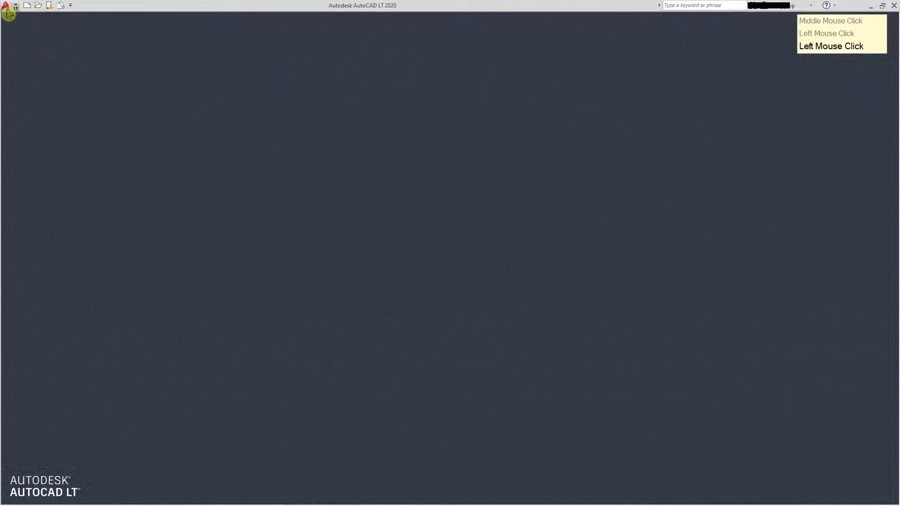
left_click(7, 5)
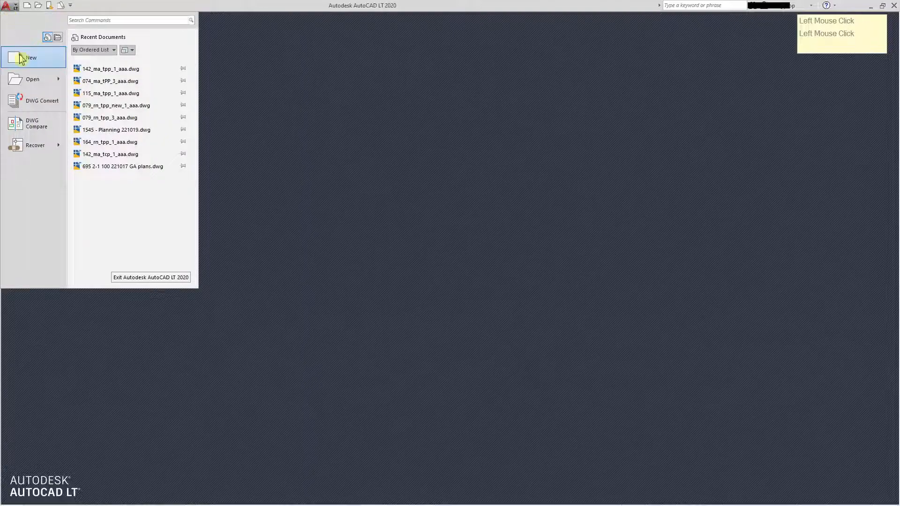
left_click(31, 57)
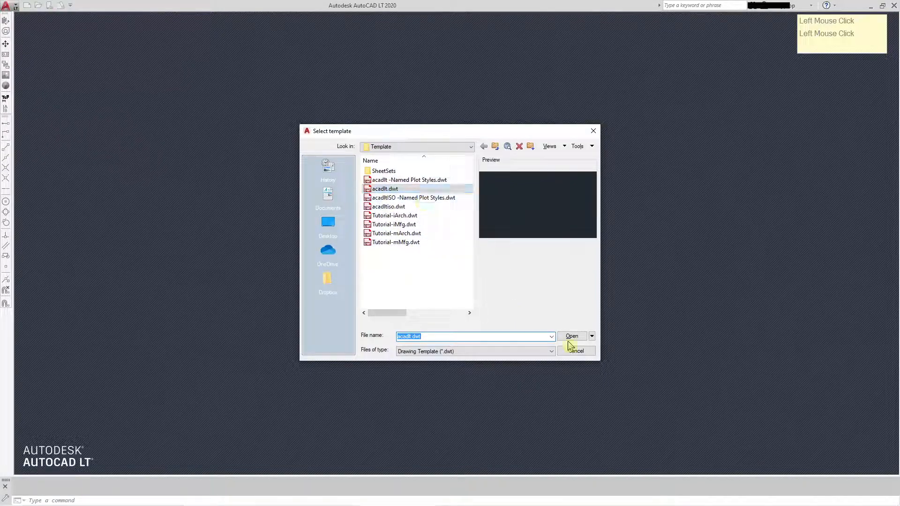
left_click(572, 336)
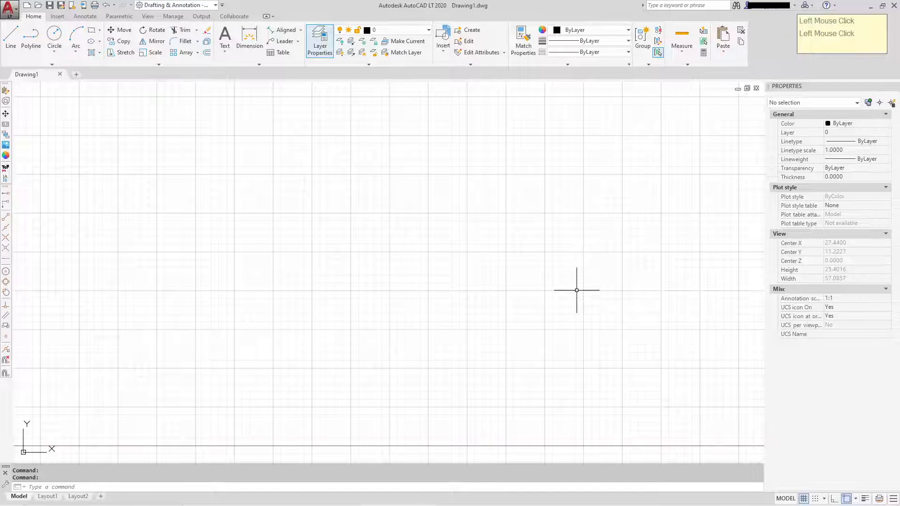
mouse_move(499, 233)
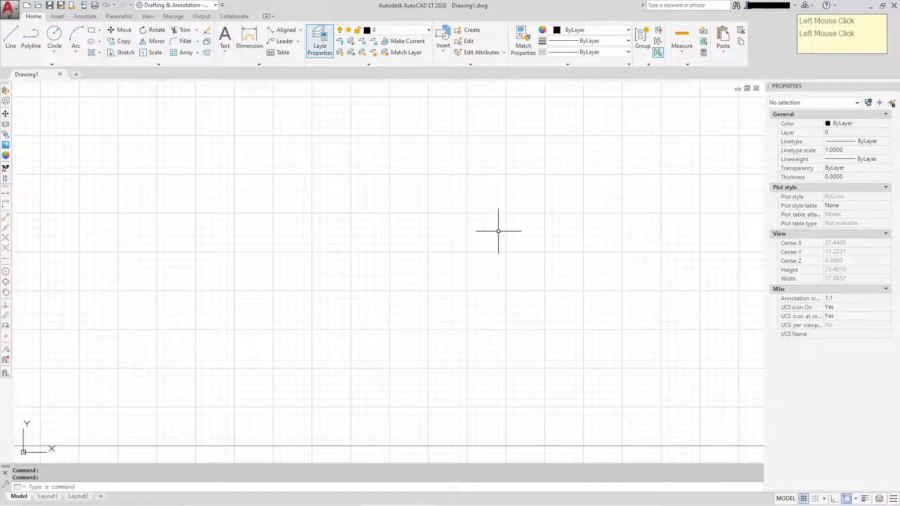
mouse_move(235, 238)
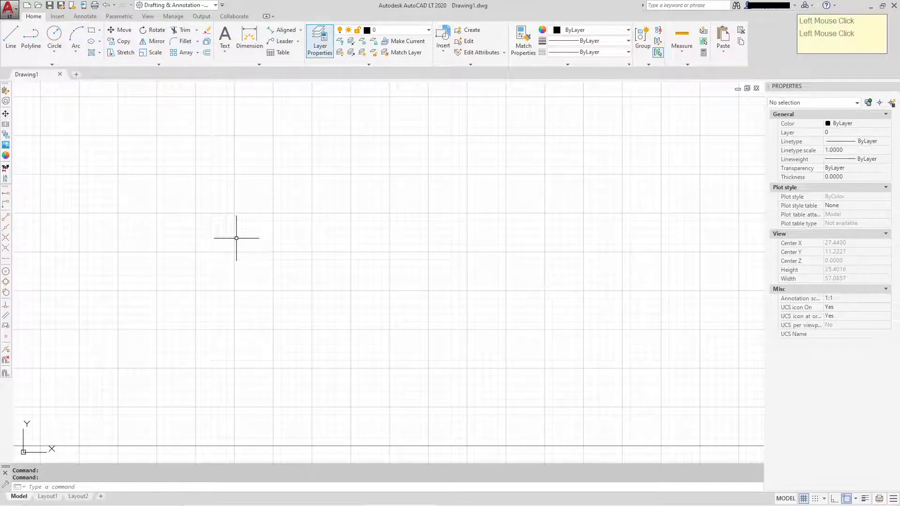
mouse_move(245, 236)
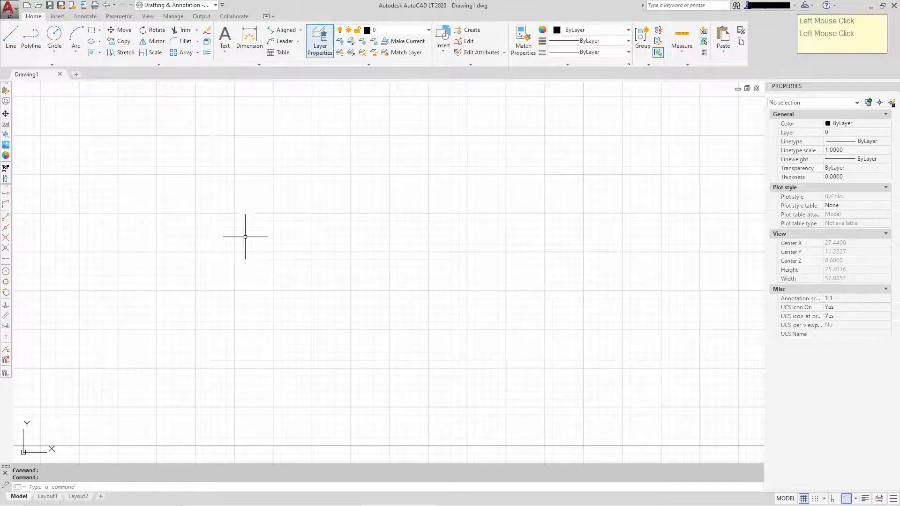
mouse_move(205, 169)
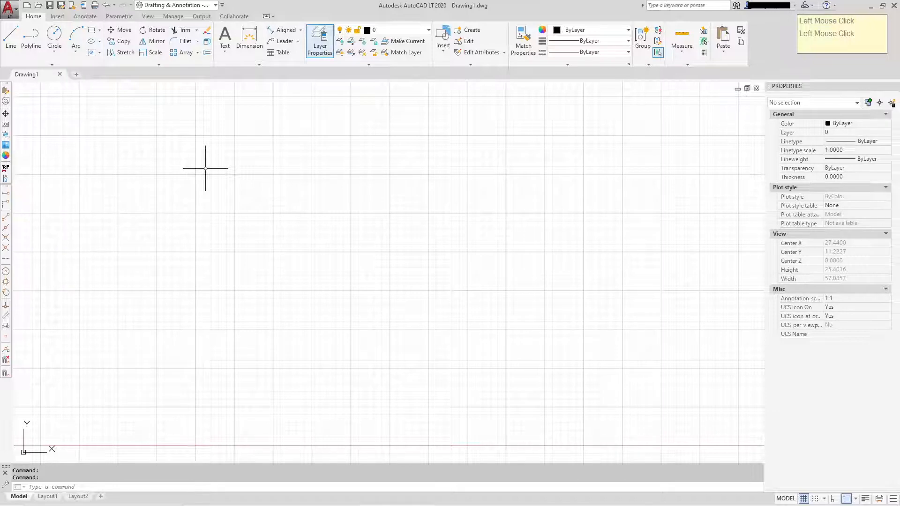
mouse_move(223, 166)
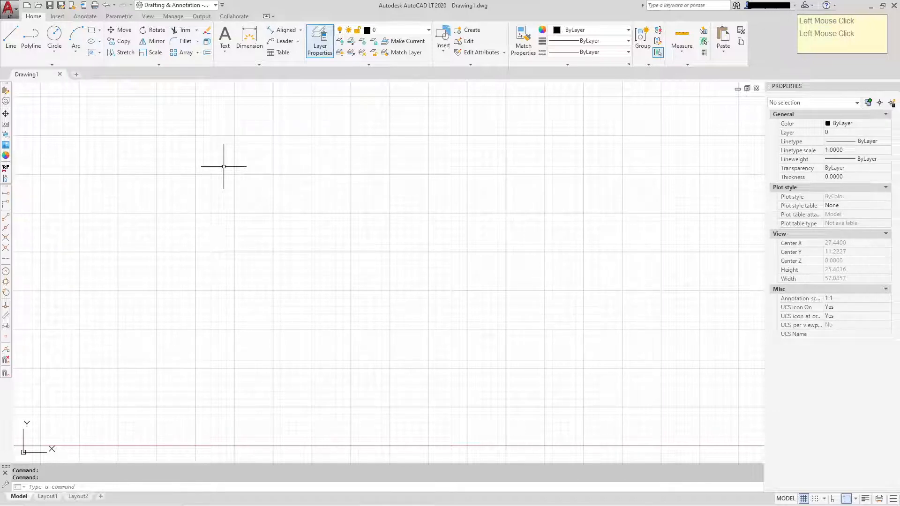
mouse_move(287, 169)
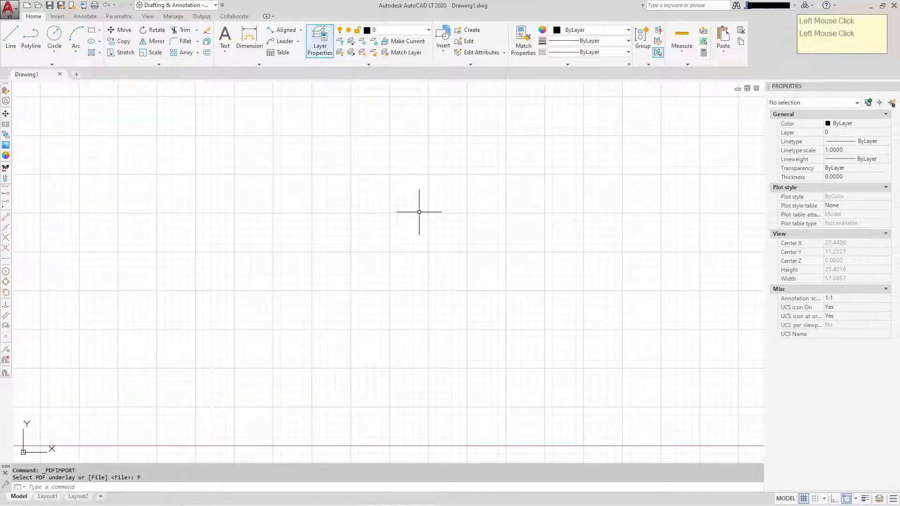
mouse_move(48, 103)
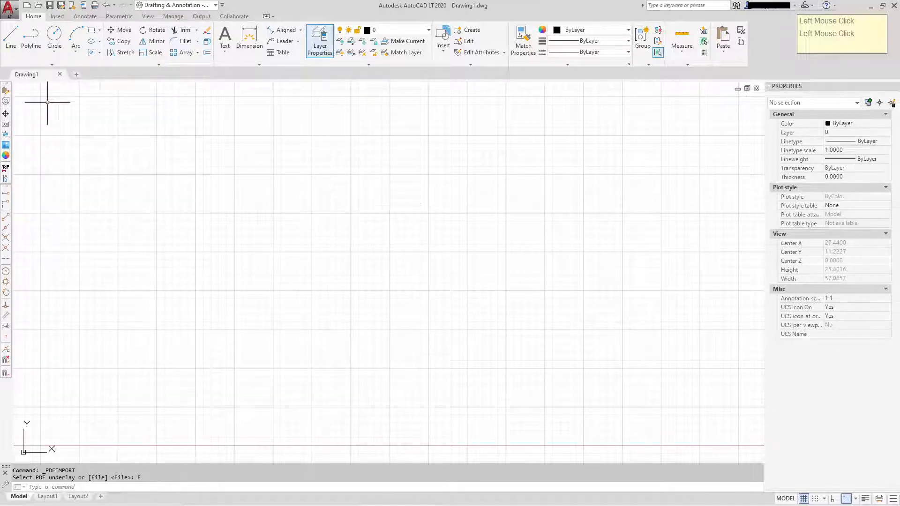
- Start PDF import via the Application menu and choose to import from a file
left_click(8, 5)
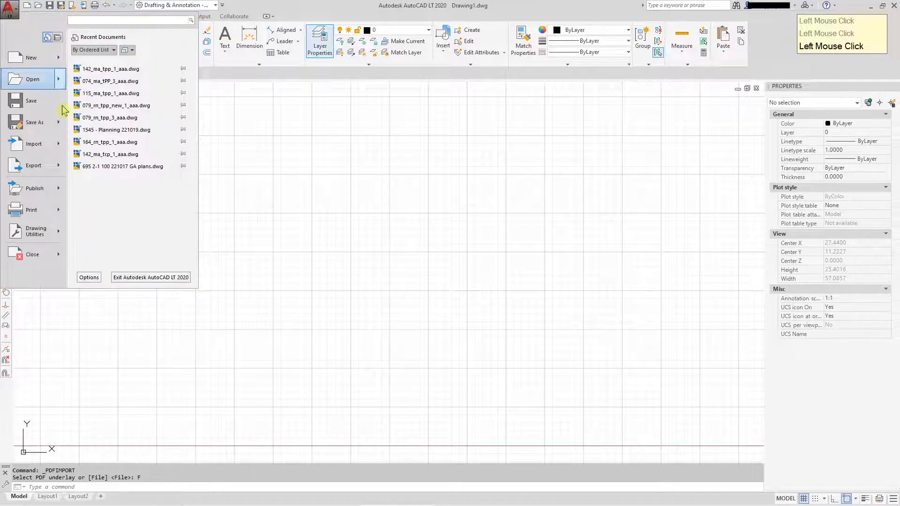
left_click(33, 144)
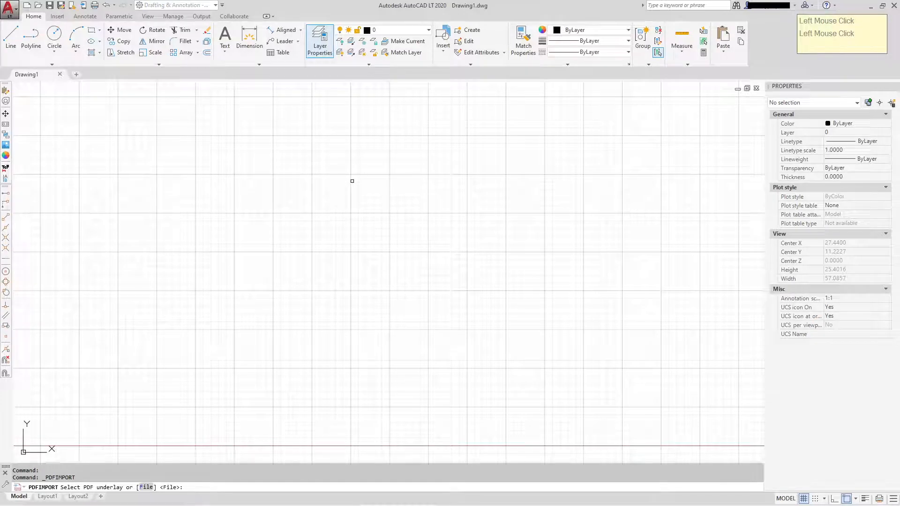
right_click(352, 181)
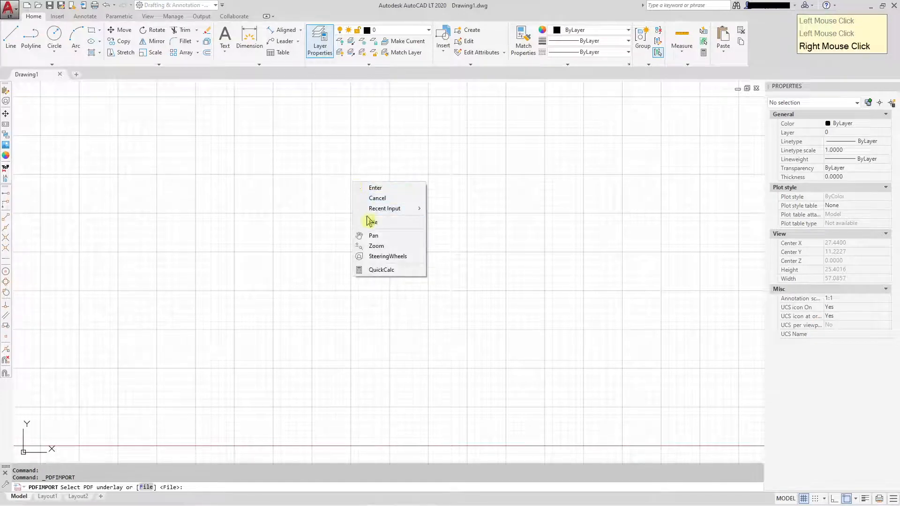
left_click(372, 222)
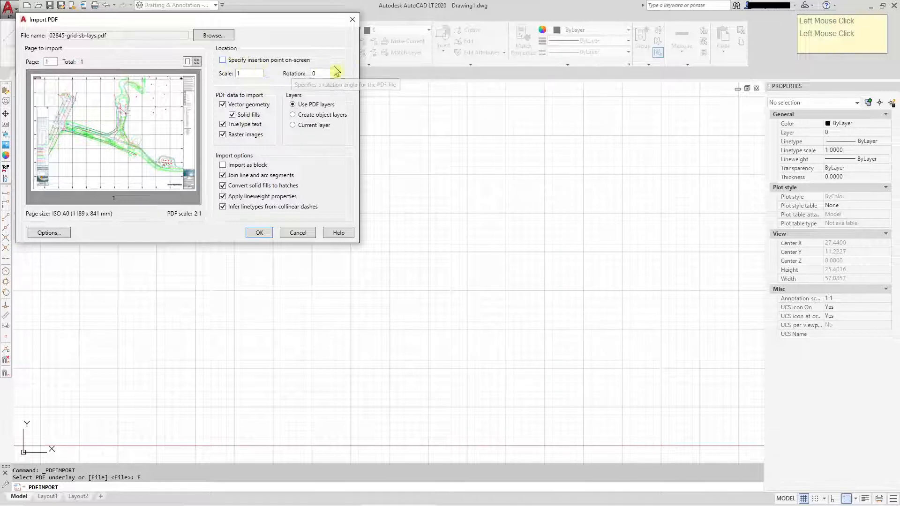
mouse_move(368, 125)
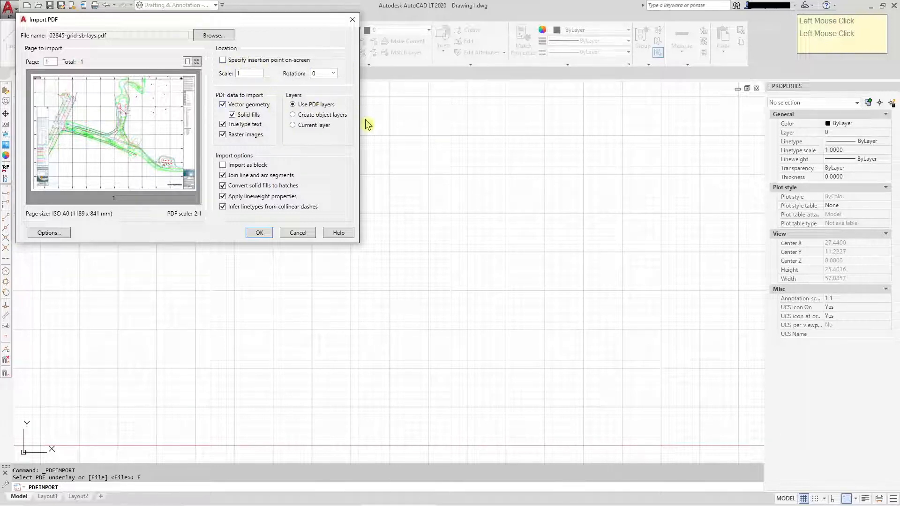
mouse_move(330, 109)
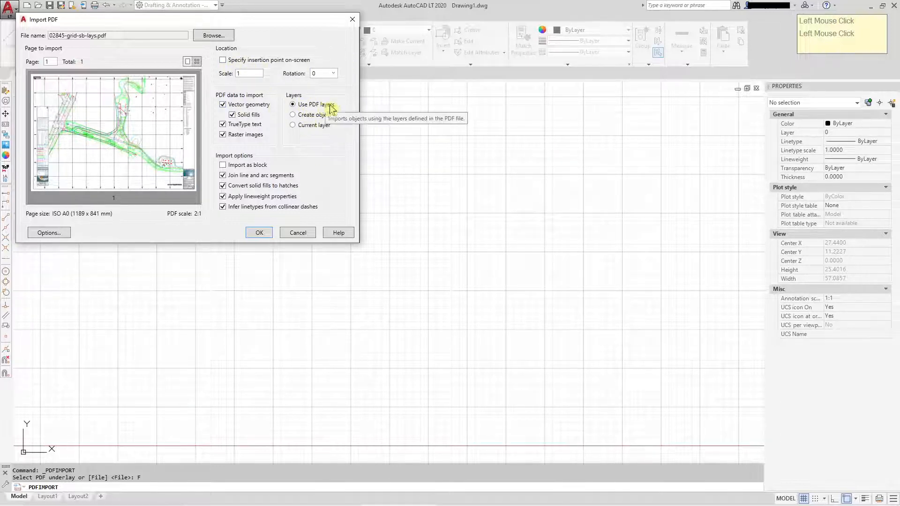
mouse_move(381, 102)
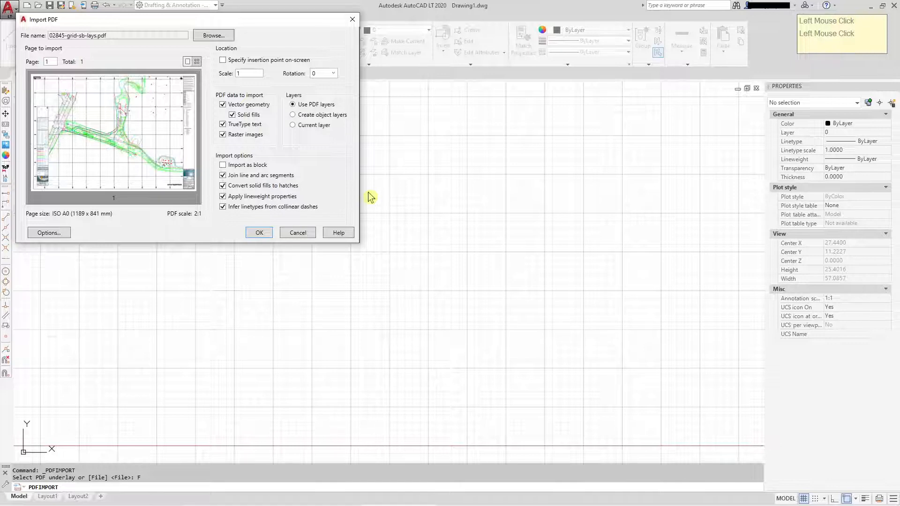
mouse_move(138, 148)
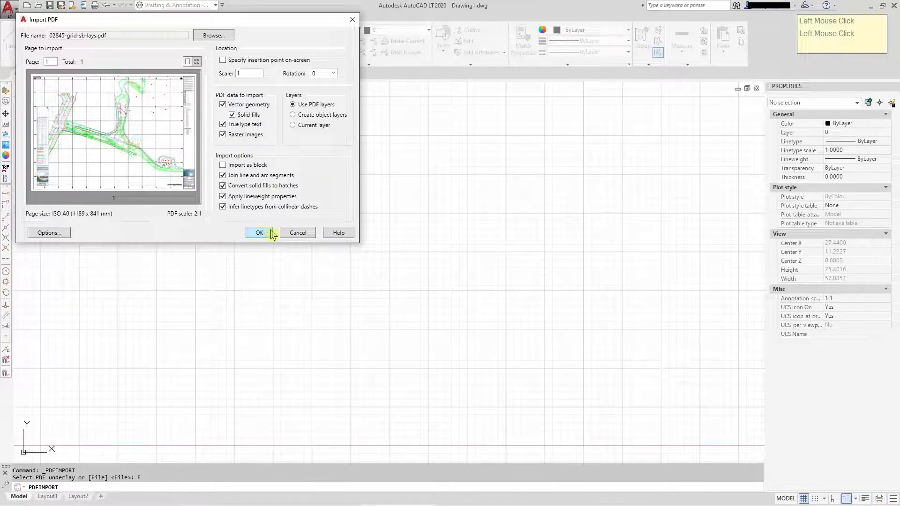
- Import 02845-grid-sb-lays.pdf at scale 1 with vector geometry, TrueType text and PDF layers
left_click(259, 233)
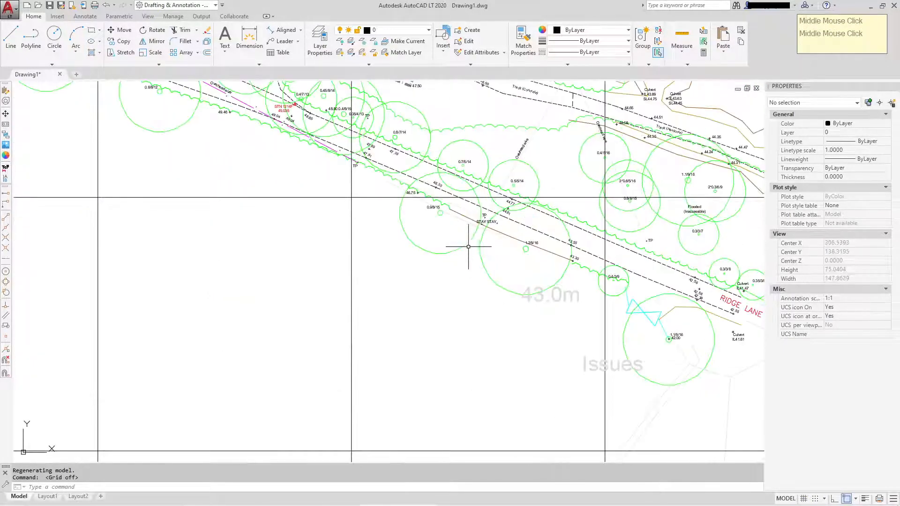
left_click(439, 175)
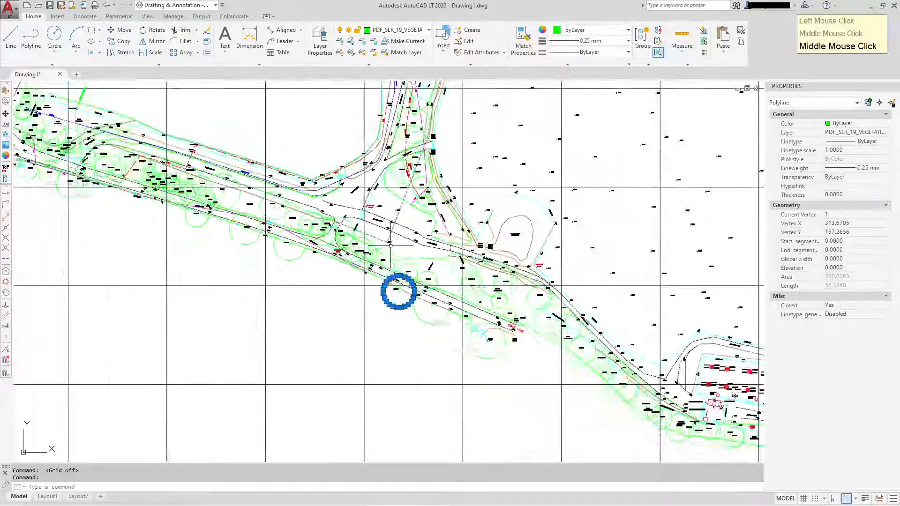
scroll("down", 3)
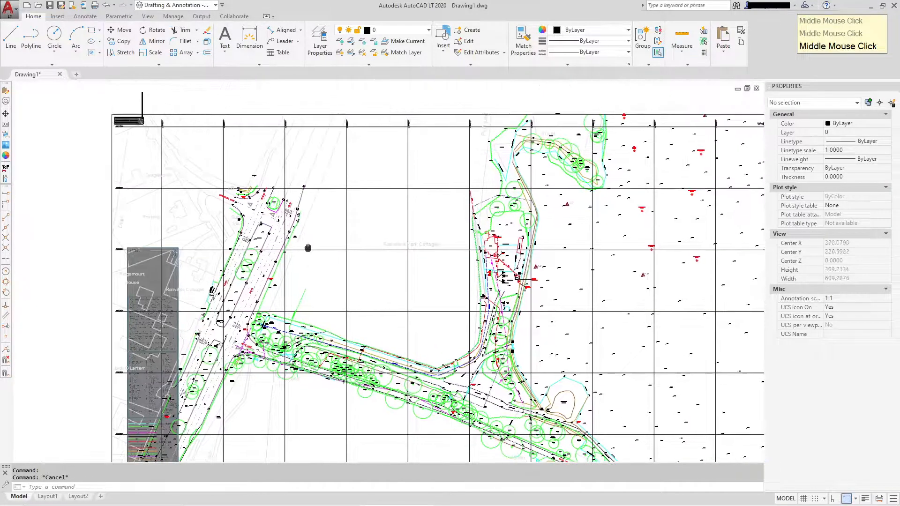
left_click_drag(308, 249, 383, 178)
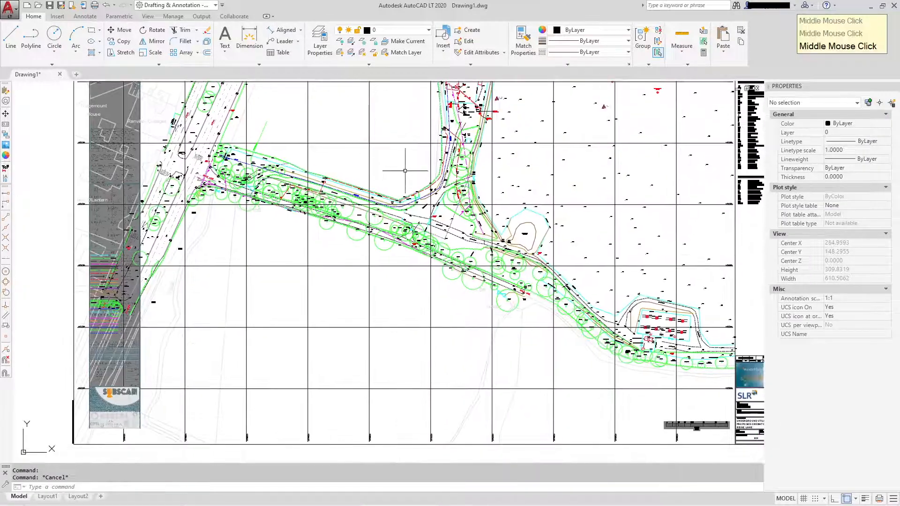
scroll("down", 3)
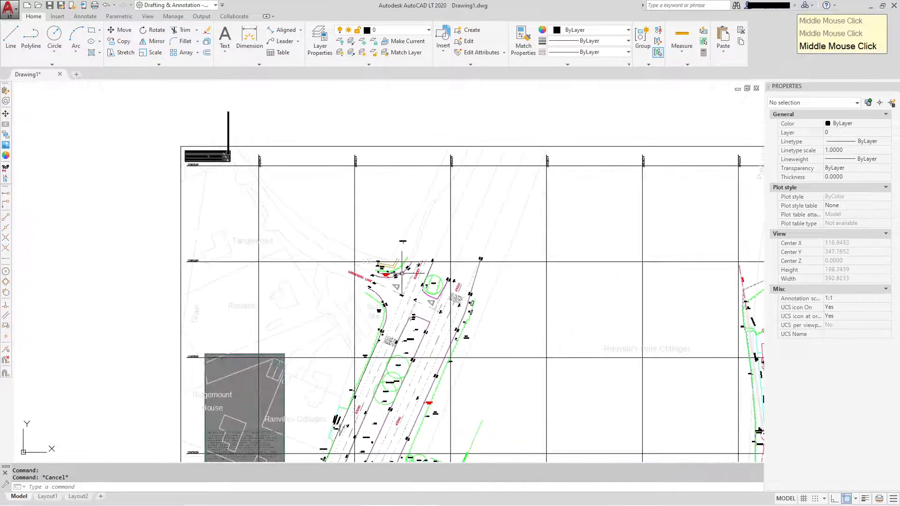
scroll("down", 3)
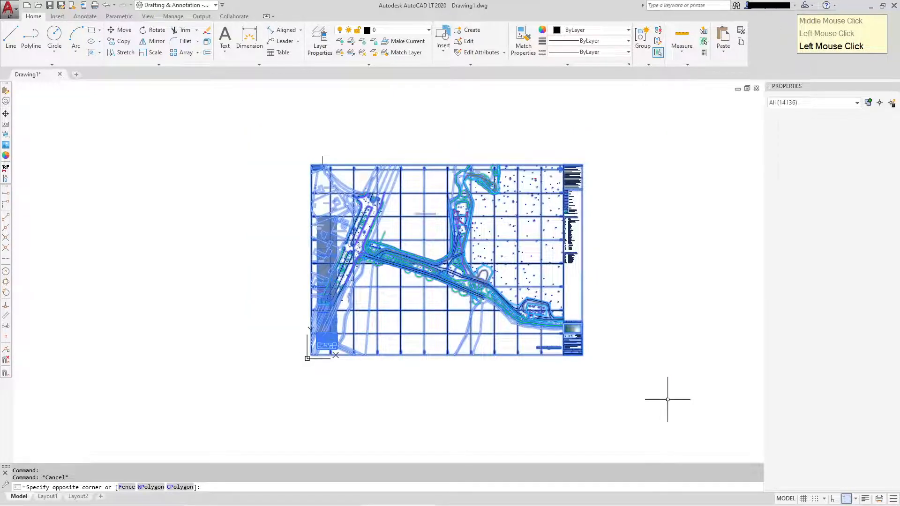
- Scale the whole survey by reference so one grid square spans 50 units
right_click(668, 399)
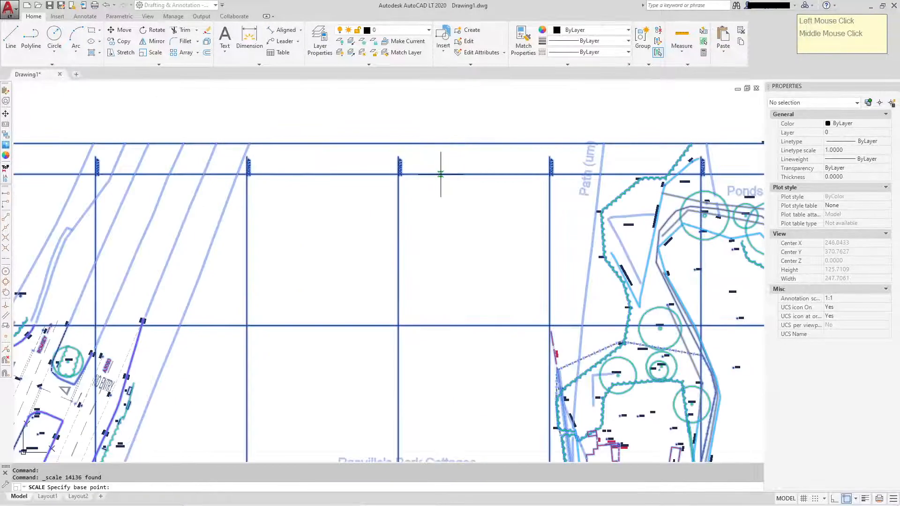
scroll("down", 3)
type("R")
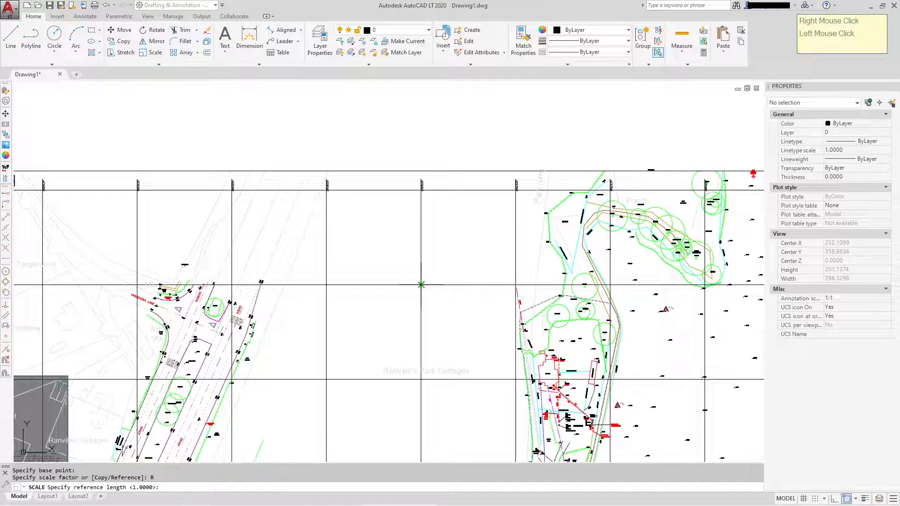
mouse_move(425, 286)
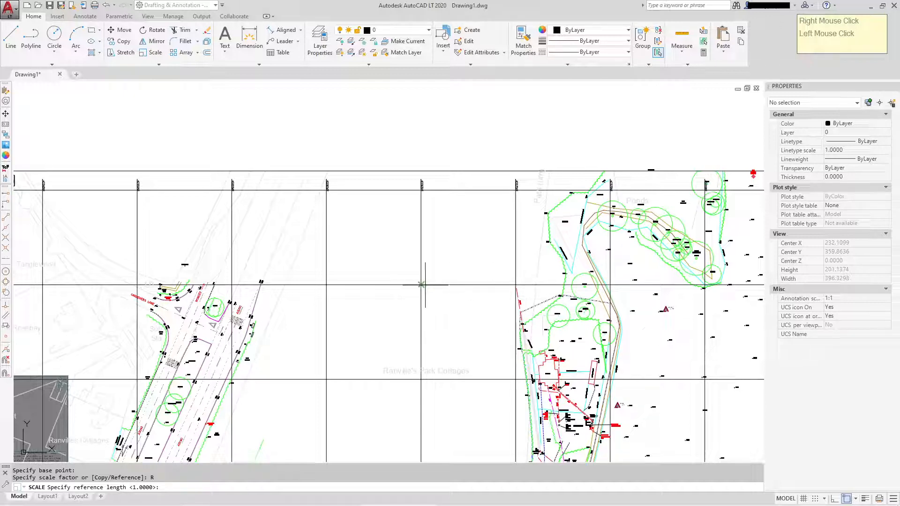
left_click(422, 284)
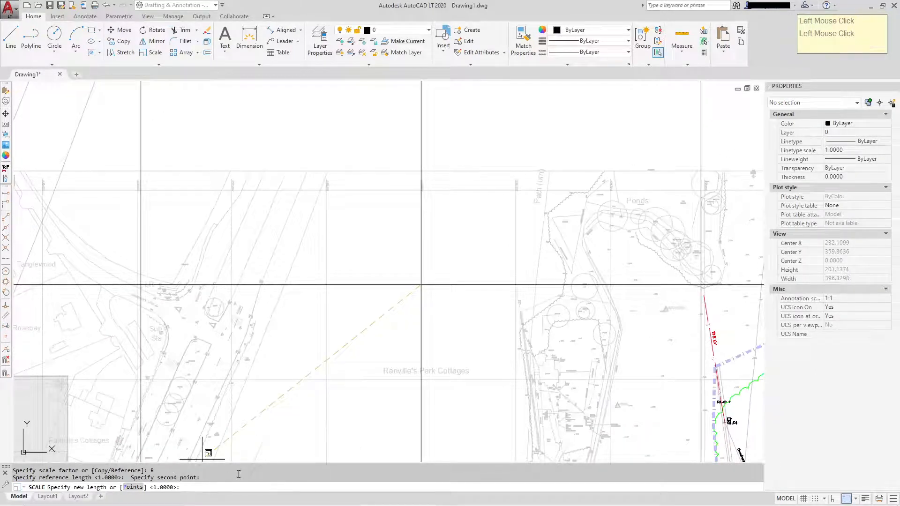
type("50")
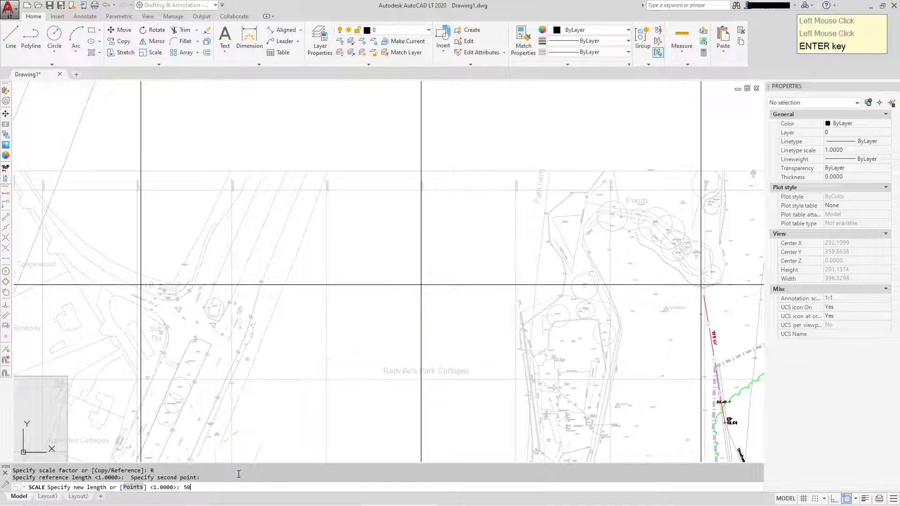
key("enter")
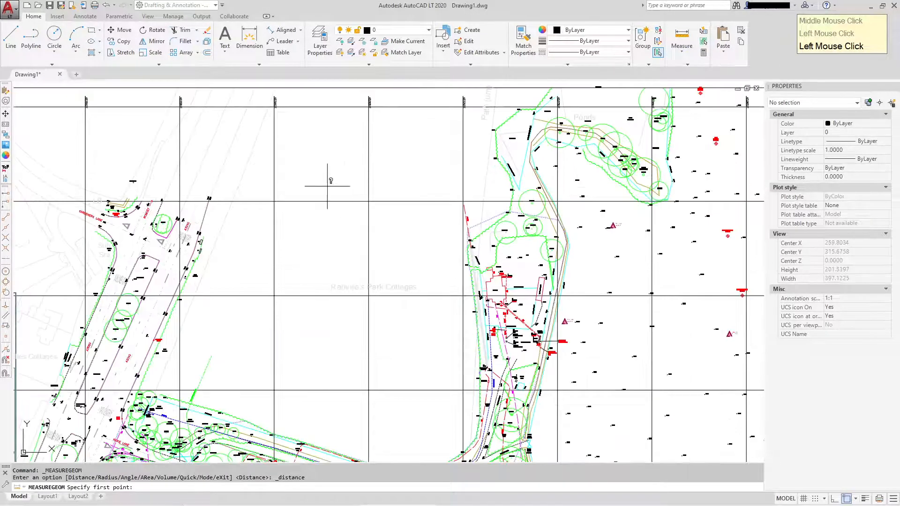
- Measure the grid spacing with Measure Distance, confirming 50 units per square
left_click(331, 181)
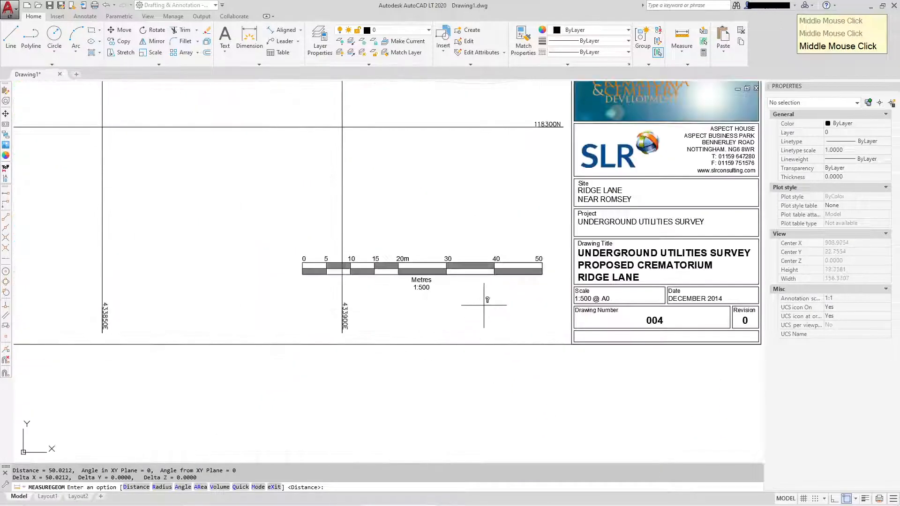
left_click(682, 42)
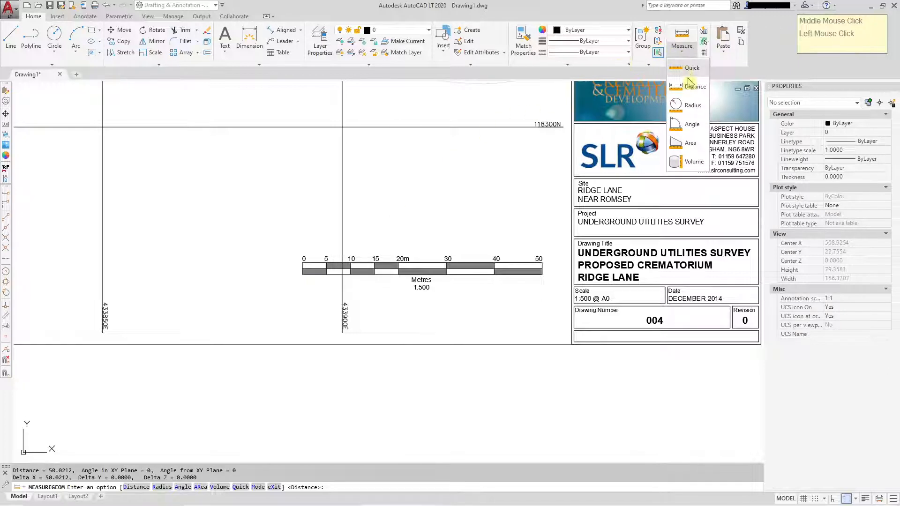
left_click(696, 87)
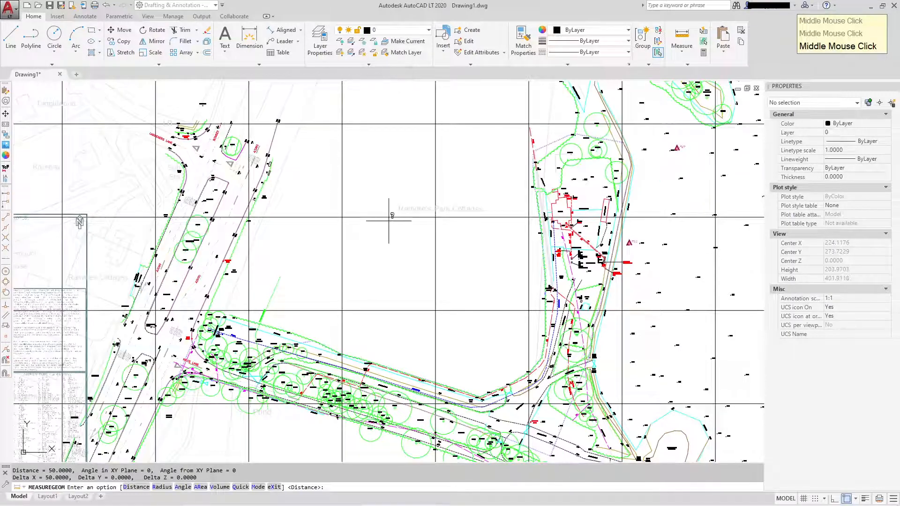
scroll("down", 3)
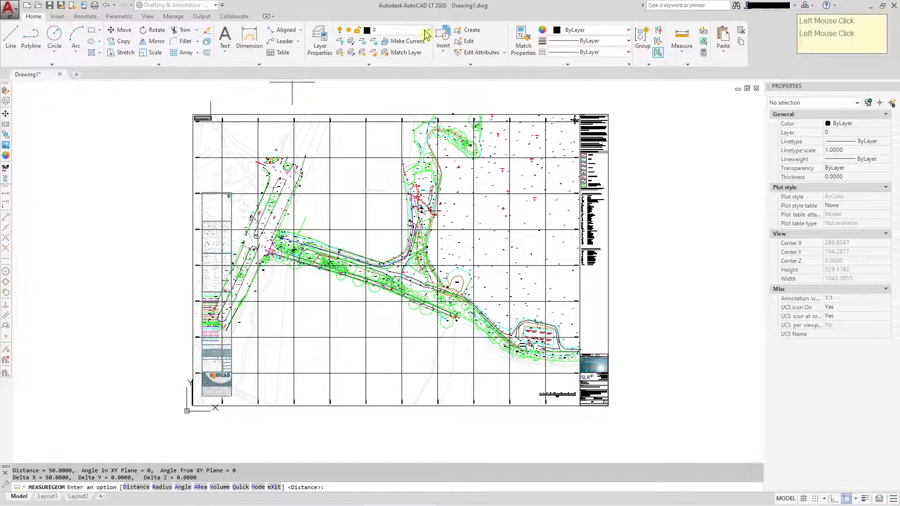
- Scroll through the imported PDF layers in the Layer dropdown
left_click(428, 30)
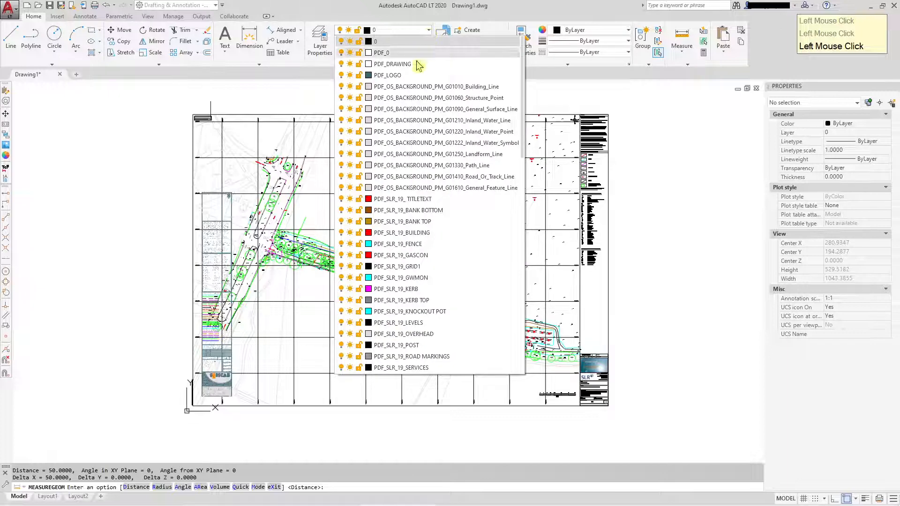
scroll("down", 3)
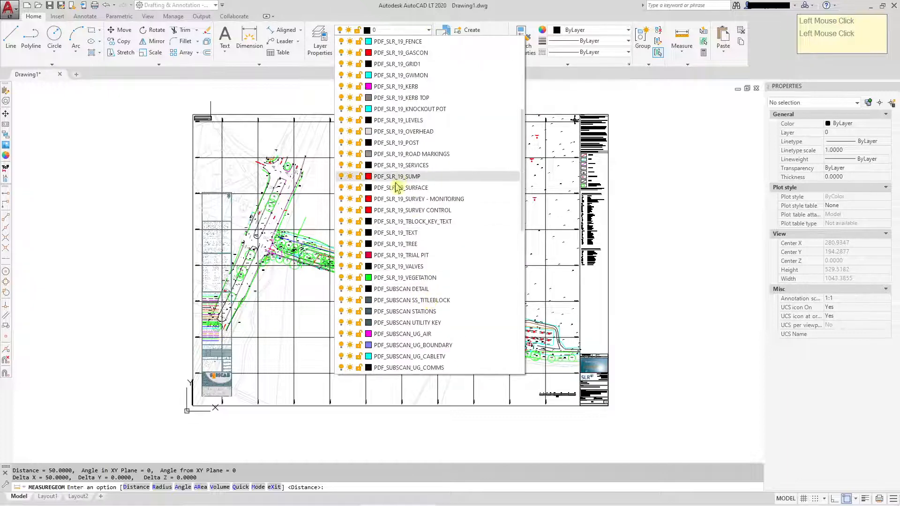
scroll("down", 3)
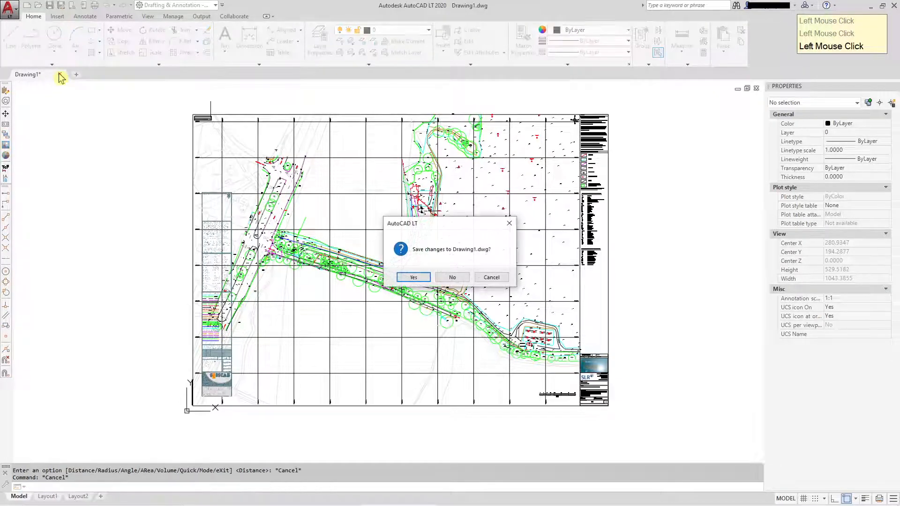
- Answer No to saving changes so Drawing1 closes unsaved
left_click(453, 277)
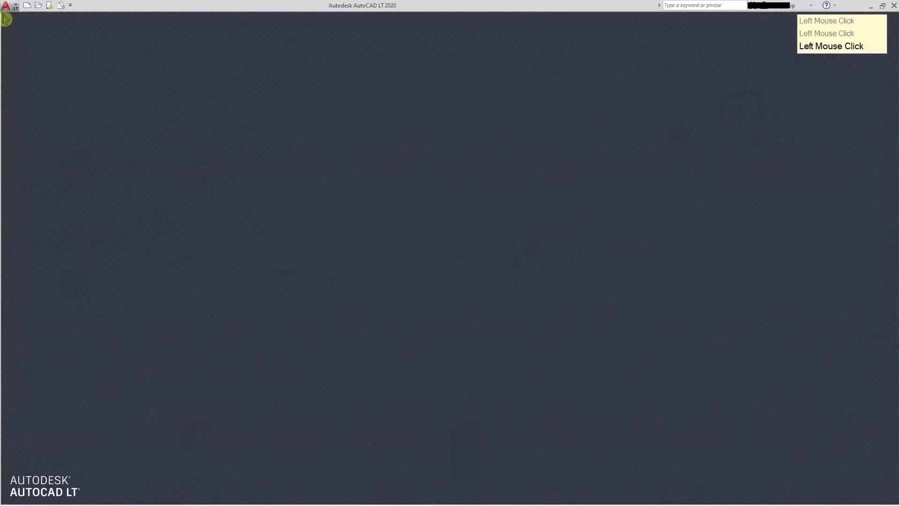
mouse_move(340, 184)
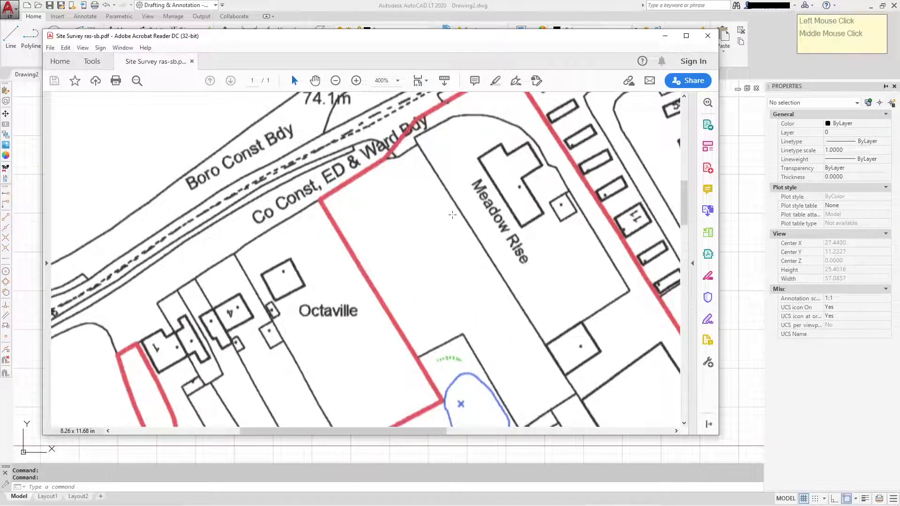
- Pan to Temple Wood, zoom out over Site Survey ras-sb.pdf, then close it
left_click_drag(452, 215, 463, 265)
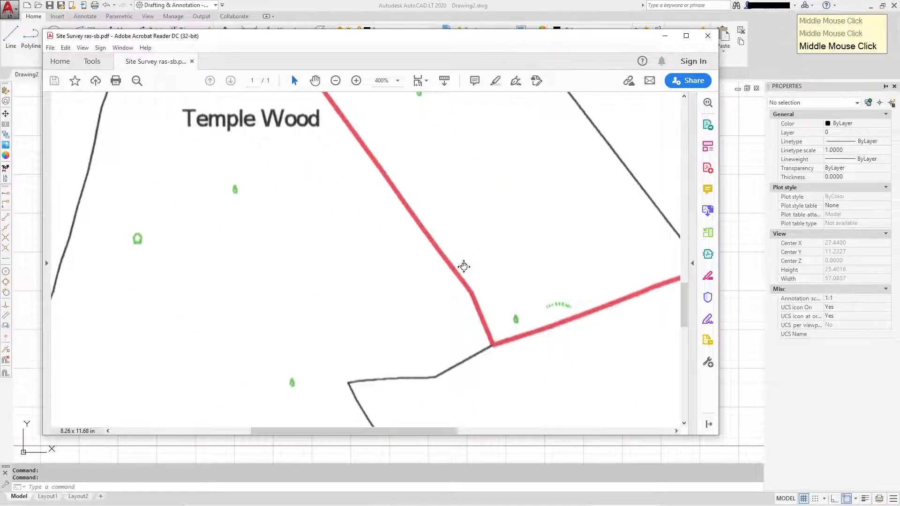
left_click(335, 80)
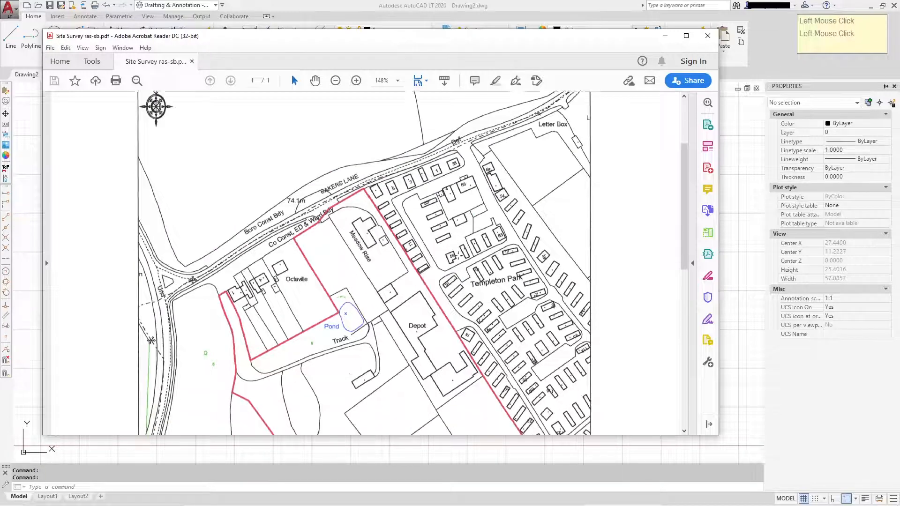
scroll("down", 3)
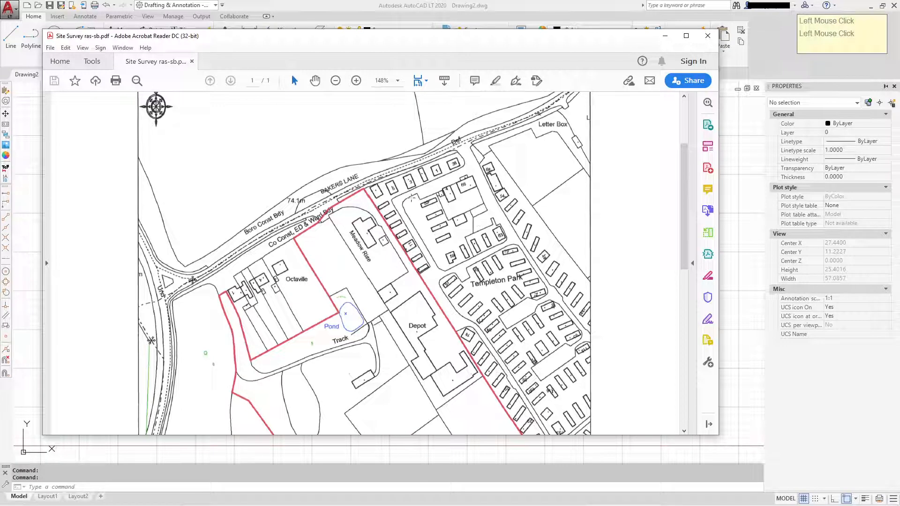
scroll("down", 3)
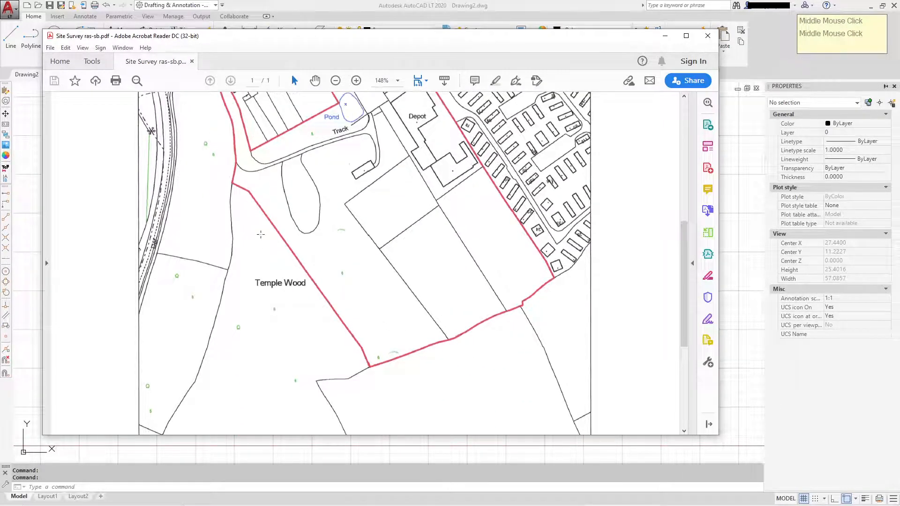
scroll("down", 3)
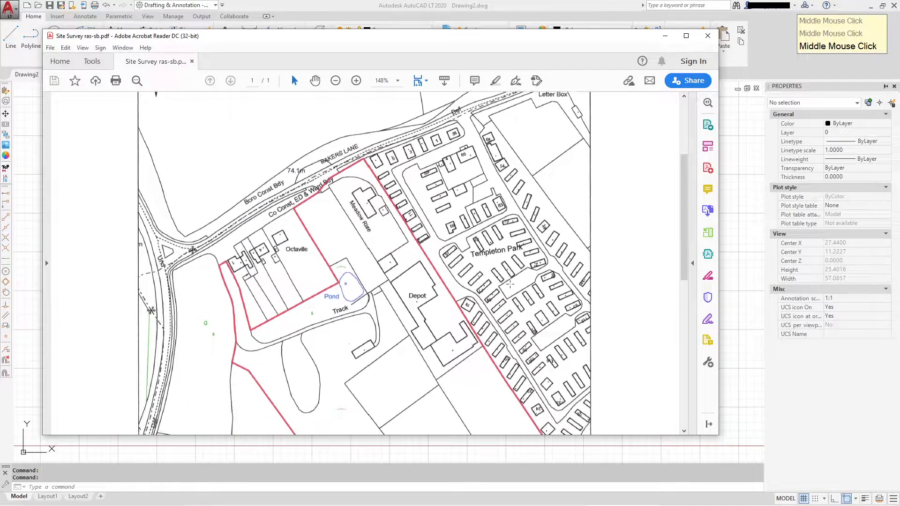
scroll("down", 3)
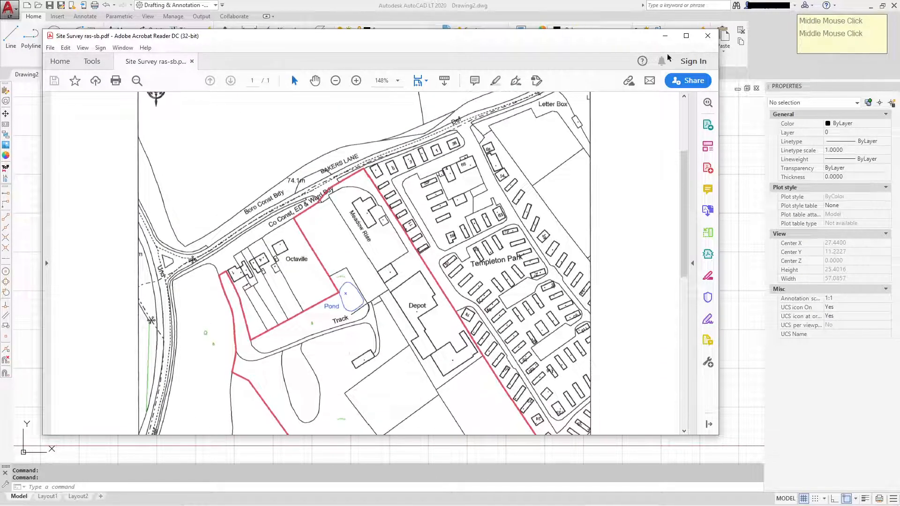
left_click(707, 36)
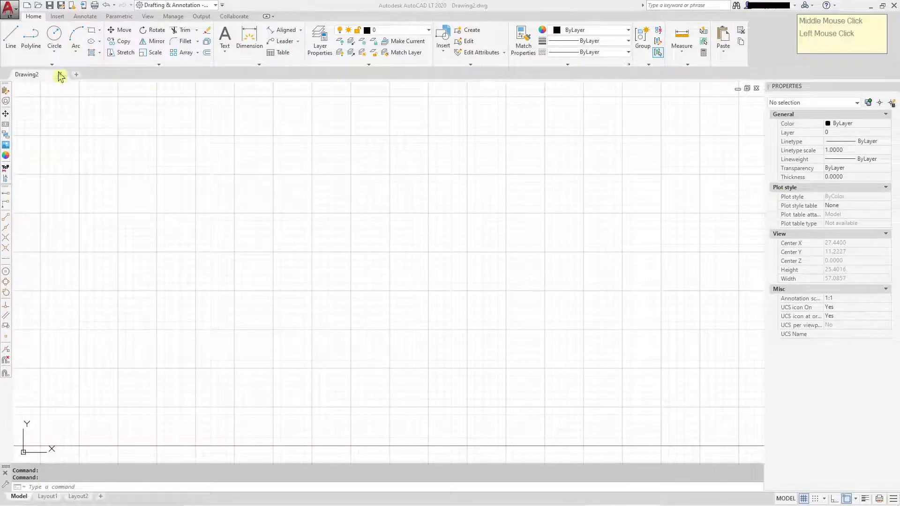
- Start PDF import and select Site Survey ras-sb.pdf as the file
left_click(9, 7)
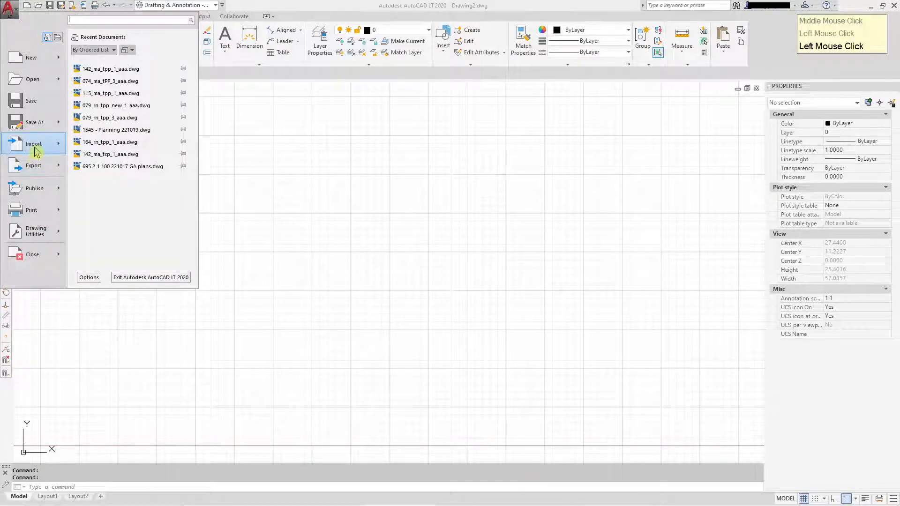
left_click(34, 143)
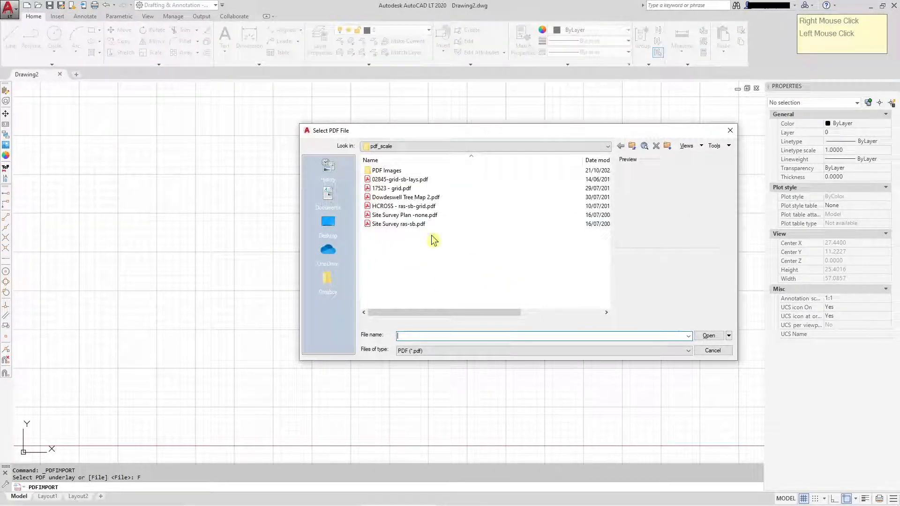
left_click(398, 224)
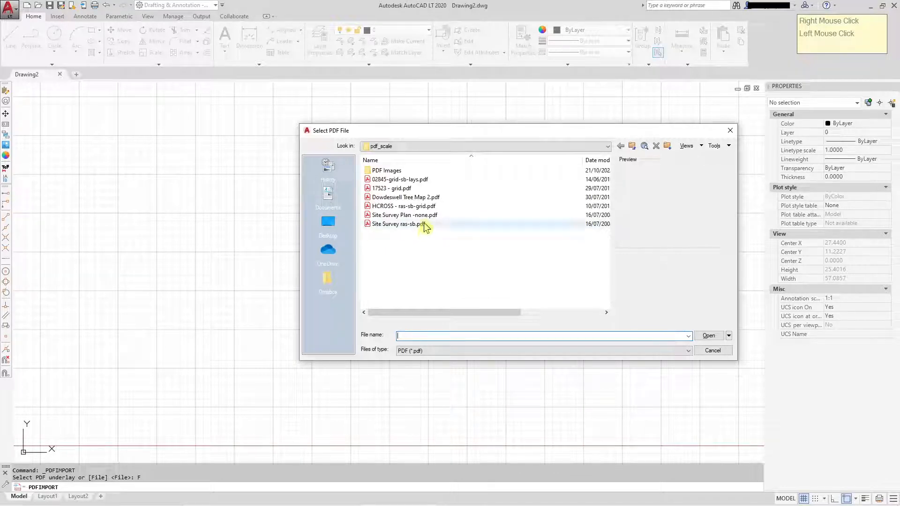
left_click(399, 224)
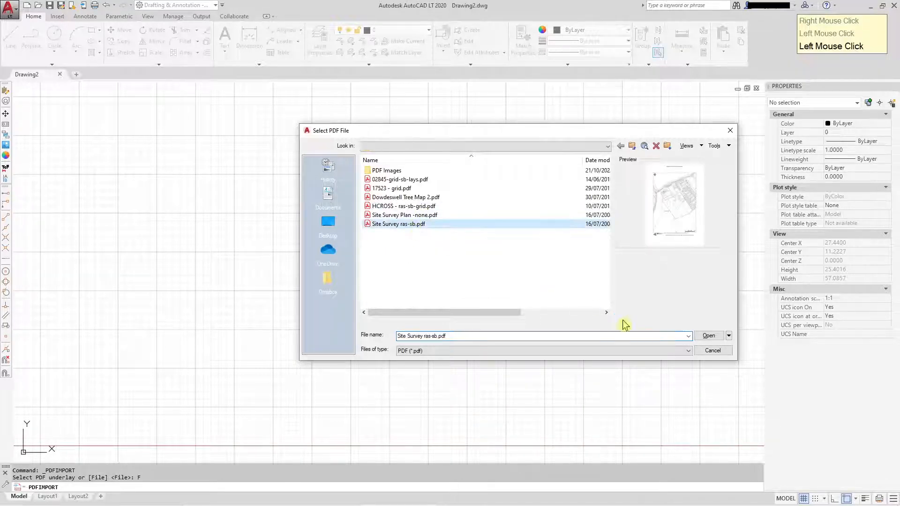
left_click(709, 336)
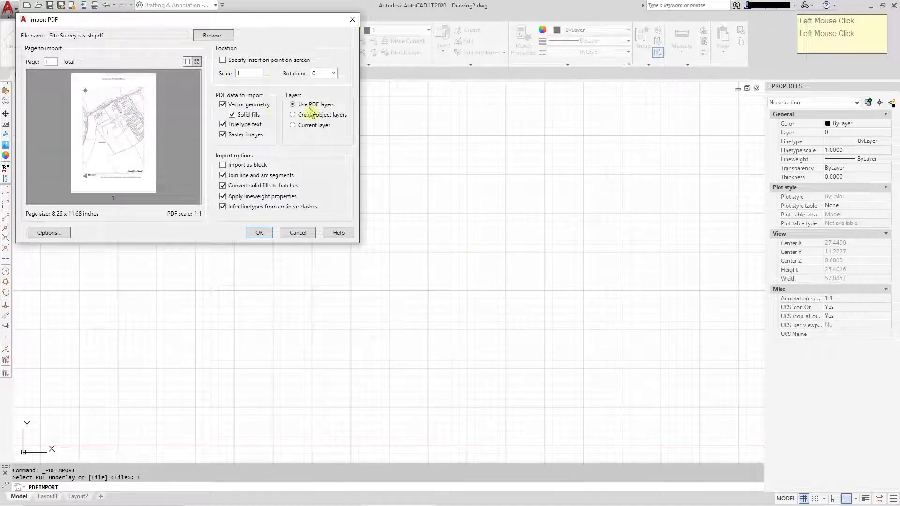
mouse_move(316, 105)
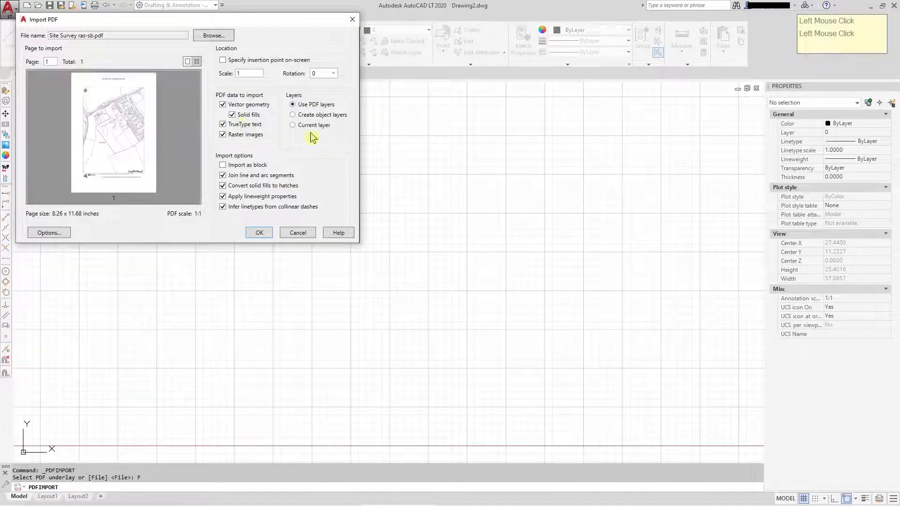
- Import the survey as vector geometry with its PDF layers
left_click(258, 233)
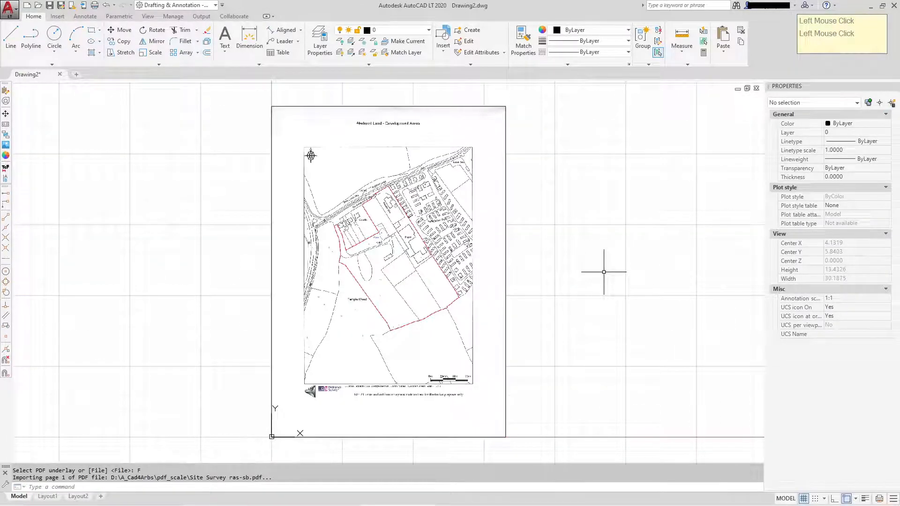
- Zoom in on the survey's scale bar and measure a stretch of it, reading 0.885 units
left_click(255, 93)
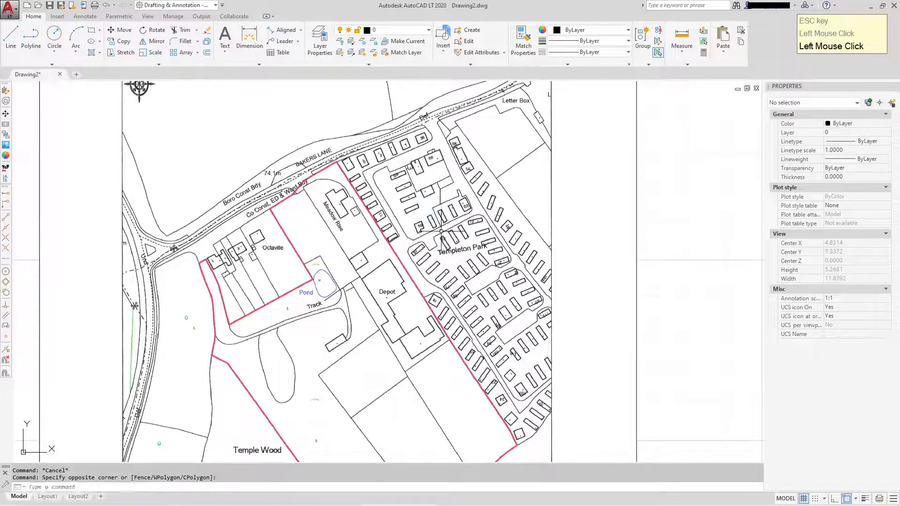
scroll("down", 3)
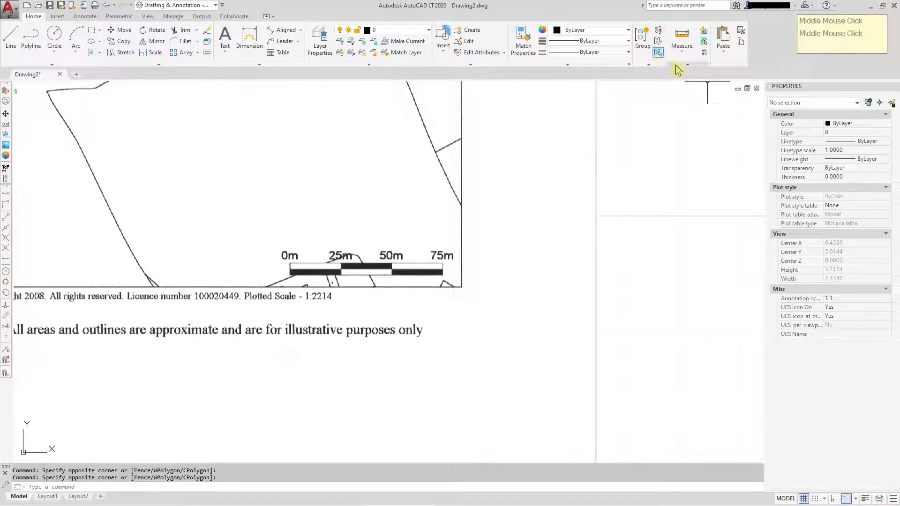
left_click(659, 30)
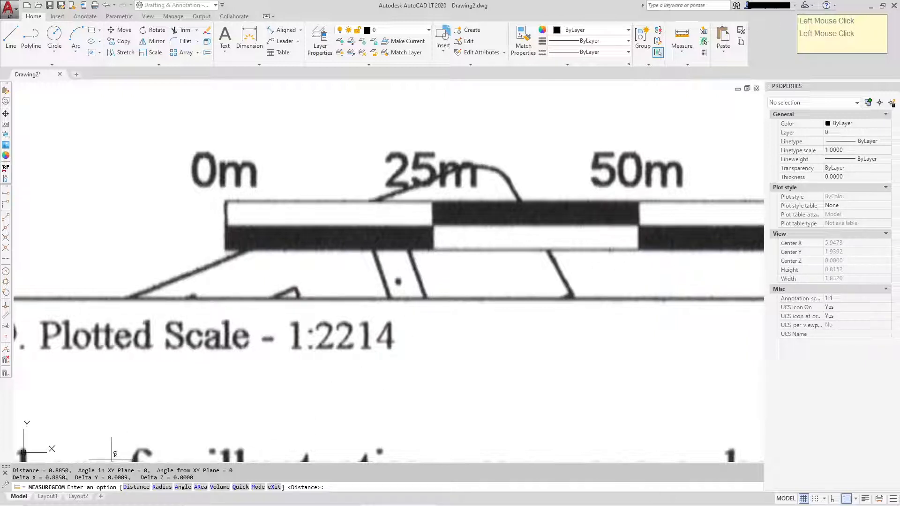
mouse_move(603, 138)
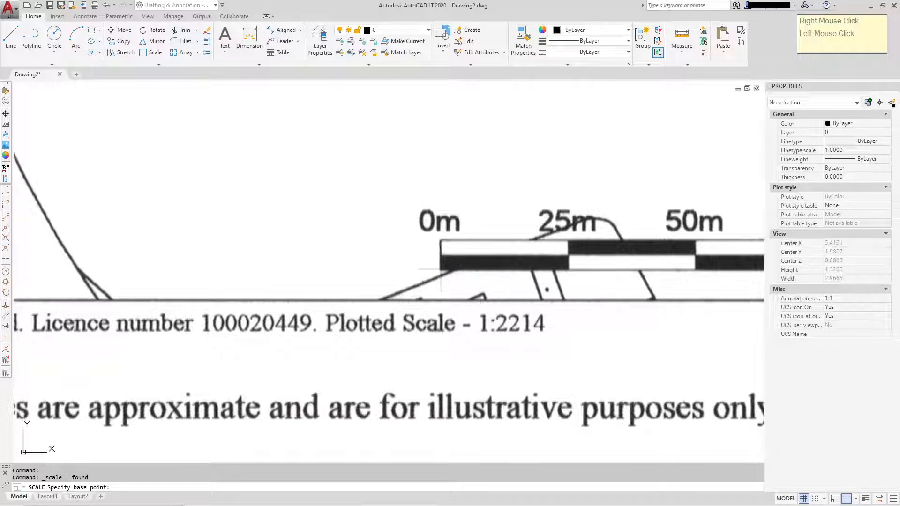
- Scale the survey by reference from the bar's 0 m end so the 0–75 m bar spans 75 units
left_click(493, 231)
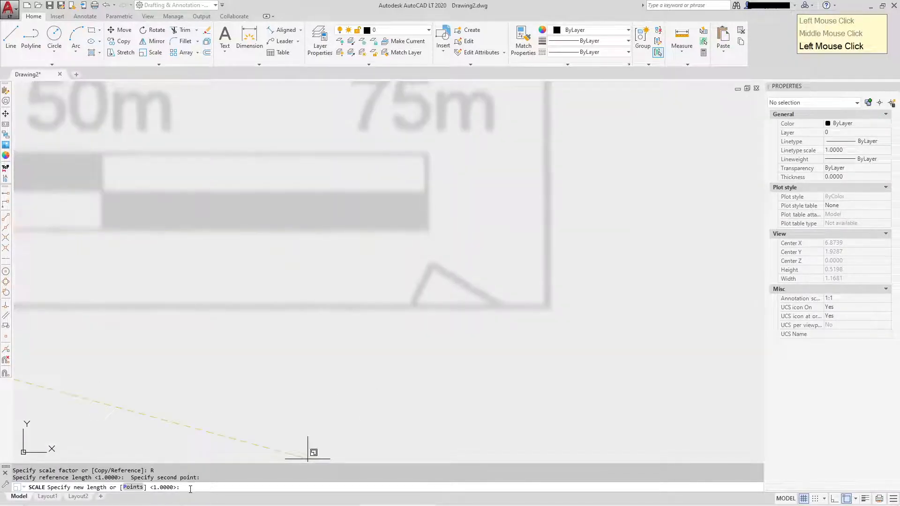
type("7")
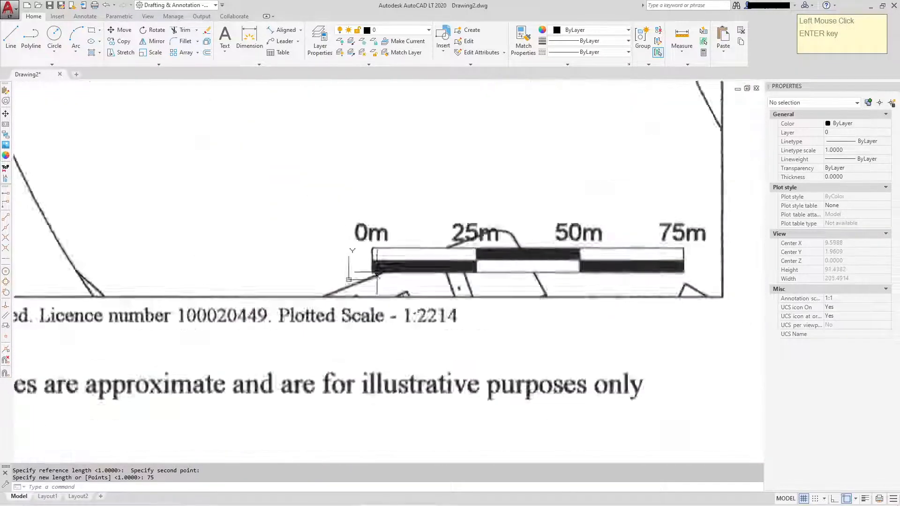
scroll("down", 3)
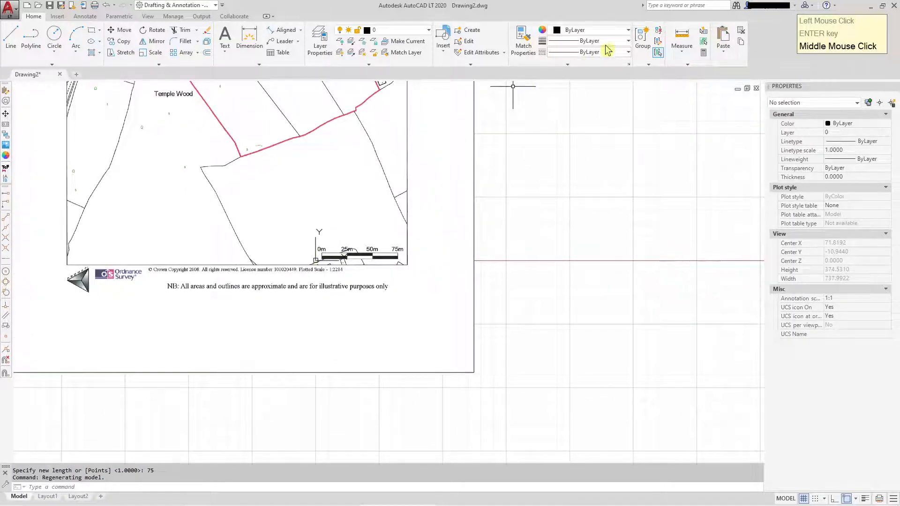
- Measure the rescaled scale bar end to end, confirming about 74.93 units
left_click(681, 45)
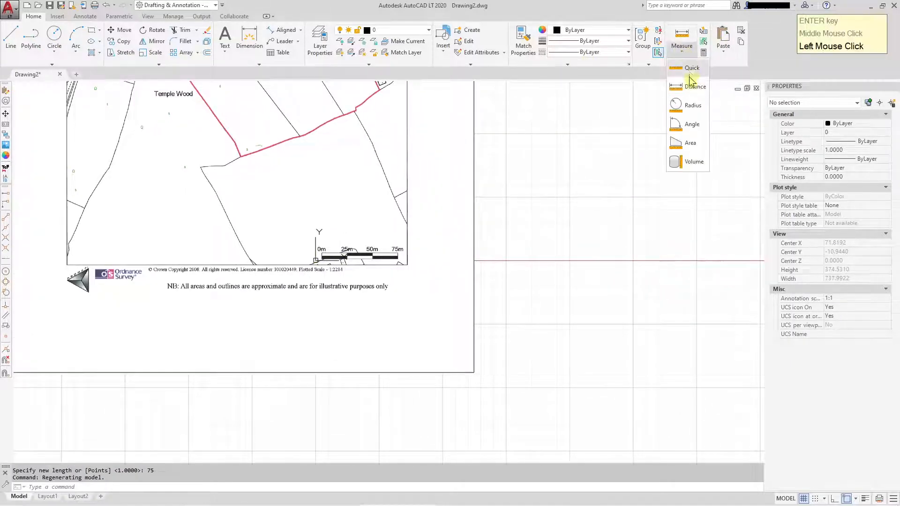
left_click(695, 86)
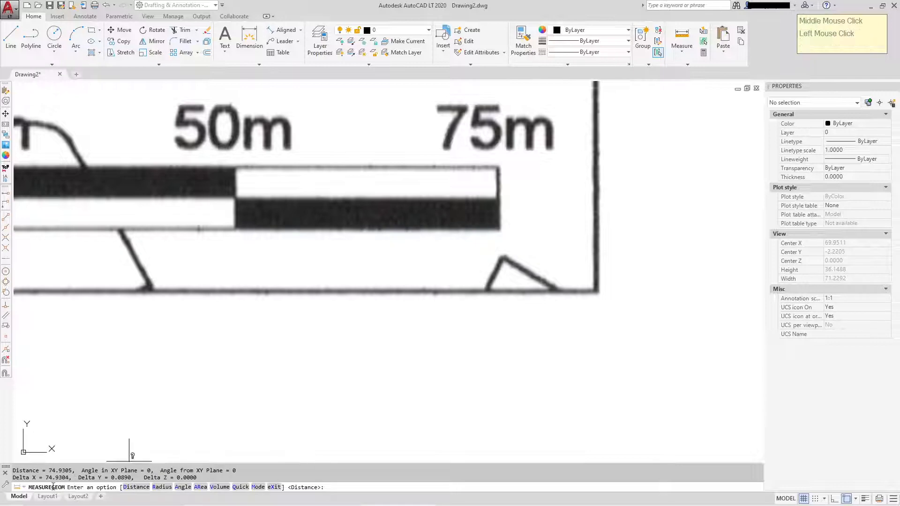
mouse_move(338, 335)
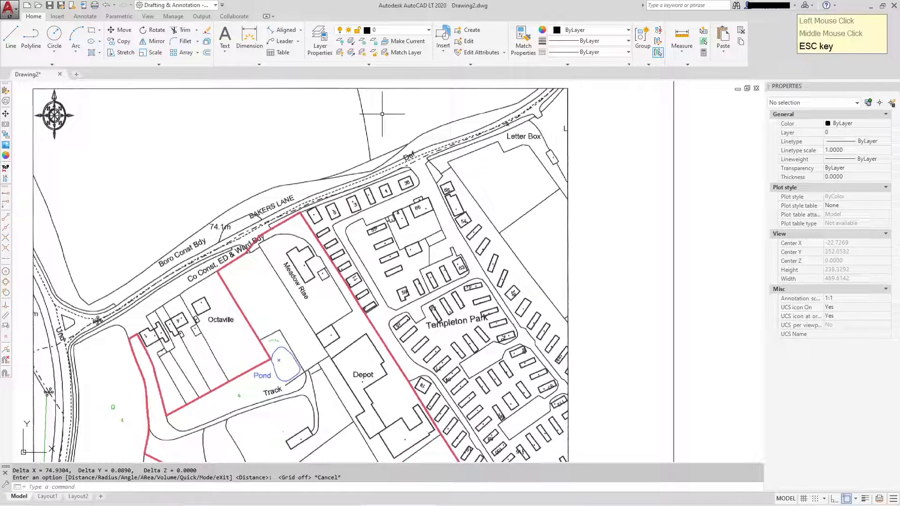
left_click(408, 30)
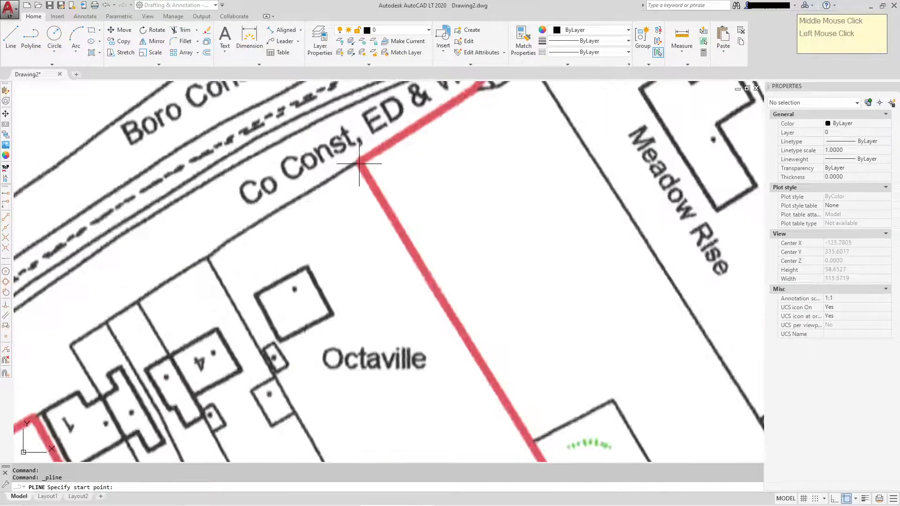
- Draw a polyline along the red boundary and road edge outlining the plot beside Octaville
left_click(359, 163)
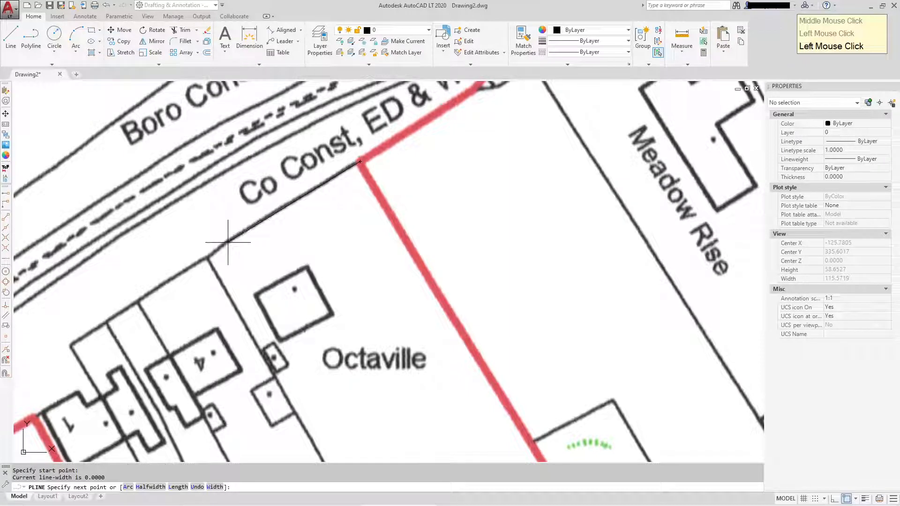
left_click(152, 302)
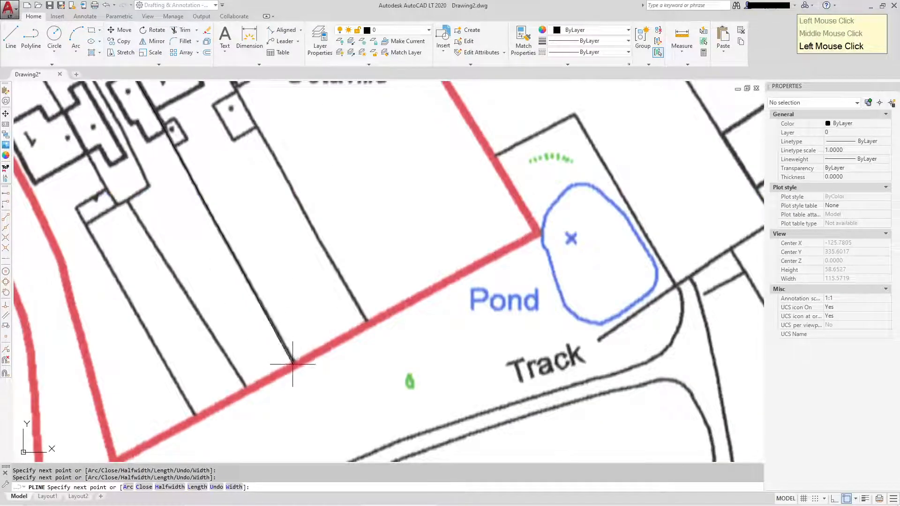
left_click(368, 322)
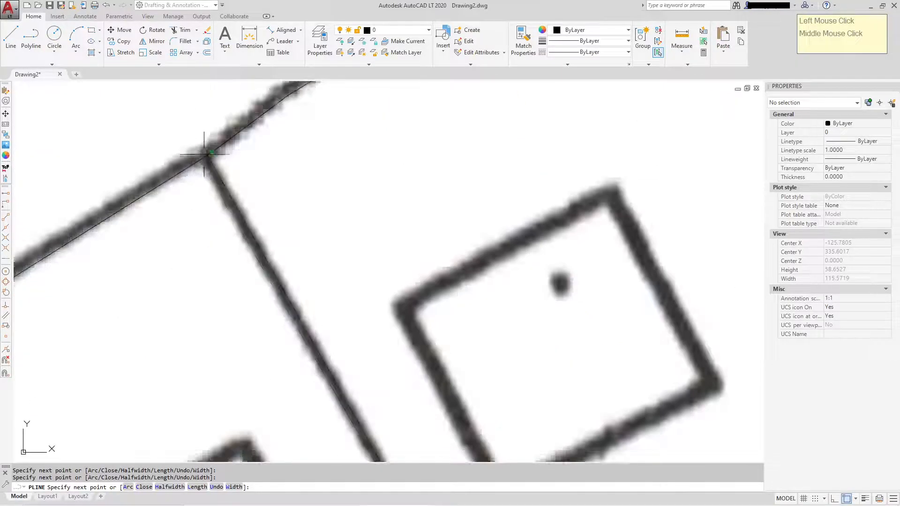
right_click(325, 170)
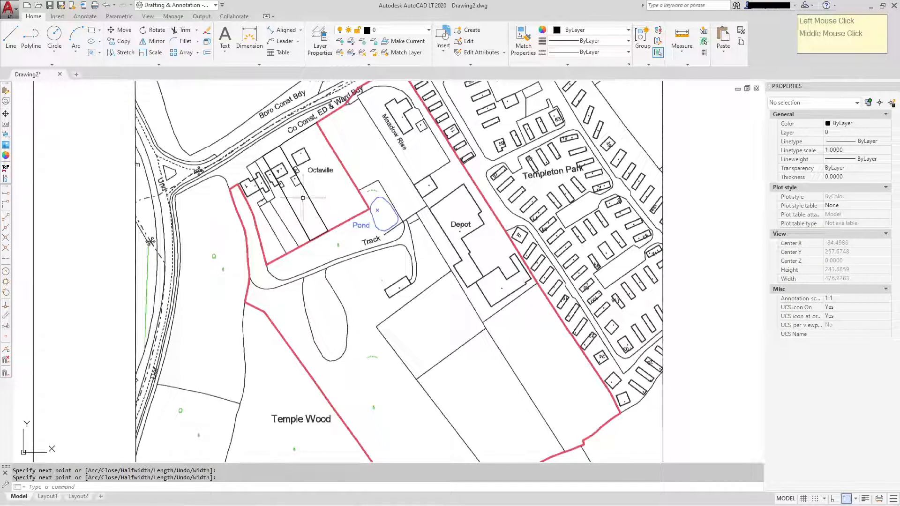
scroll("down", 3)
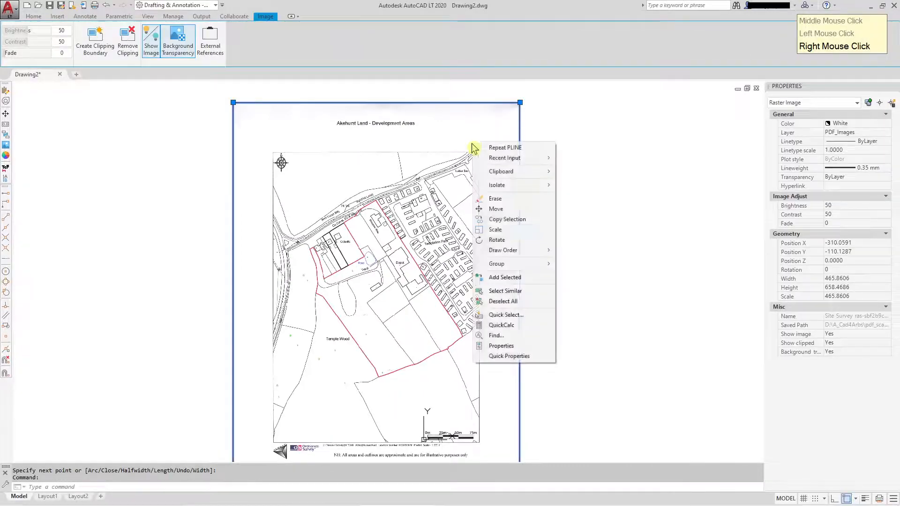
left_click(496, 208)
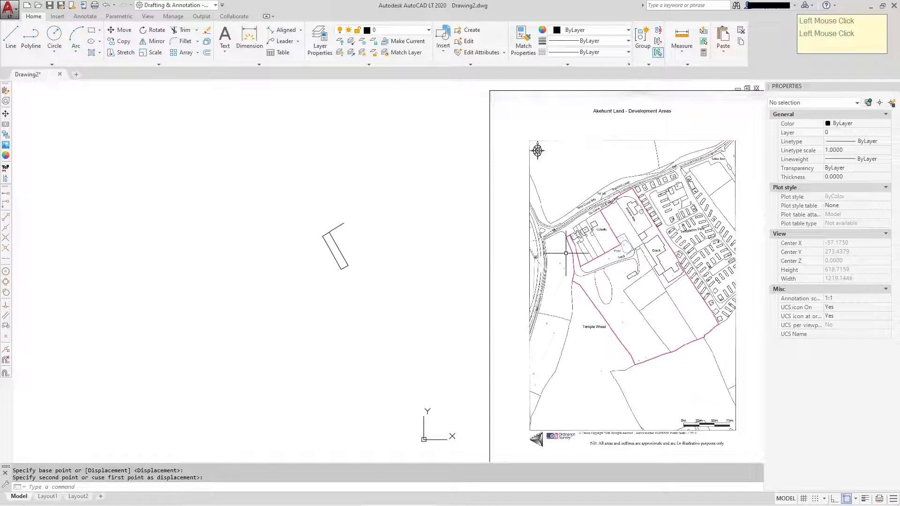
key("ctrl+z")
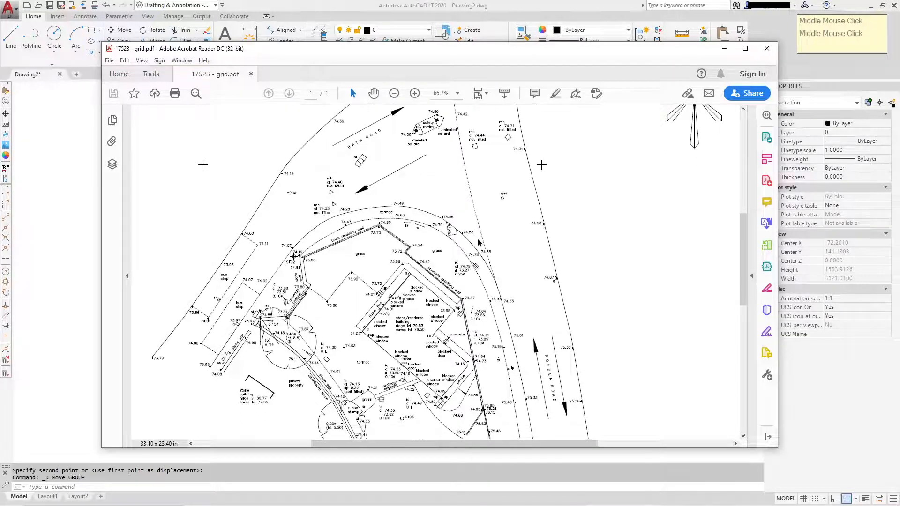
- Scroll 17523 - grid.pdf down to the Midland Survey title block, then return to the empty Drawing3
scroll("down", 3)
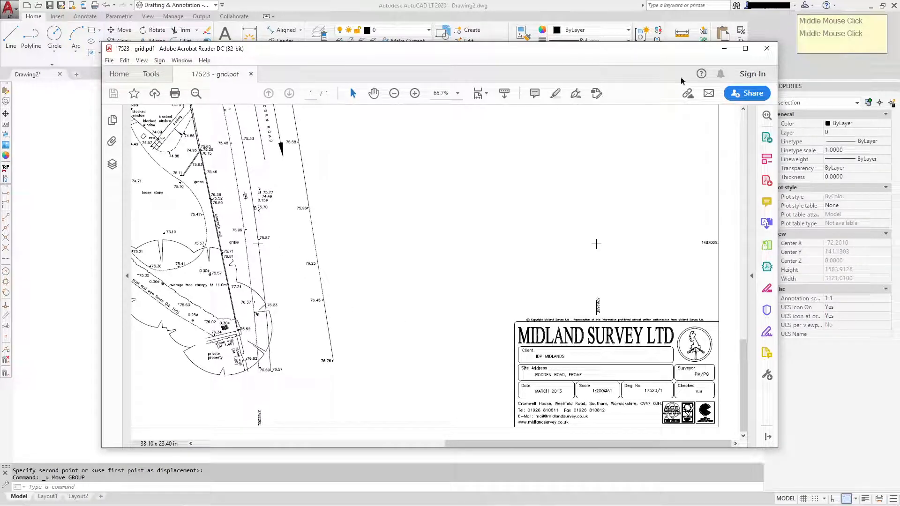
left_click(765, 48)
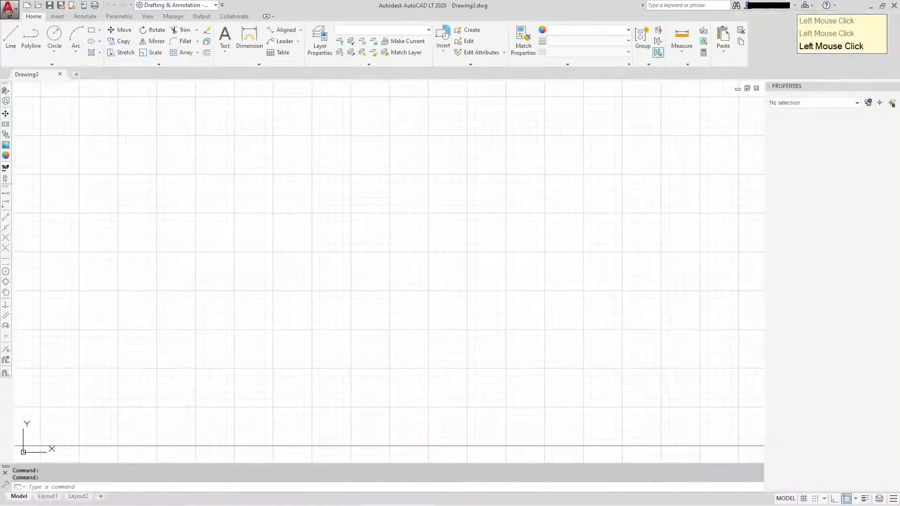
- Import 17523 - grid.pdf into Drawing3 with the PDF Import dialog's default settings
left_click(8, 5)
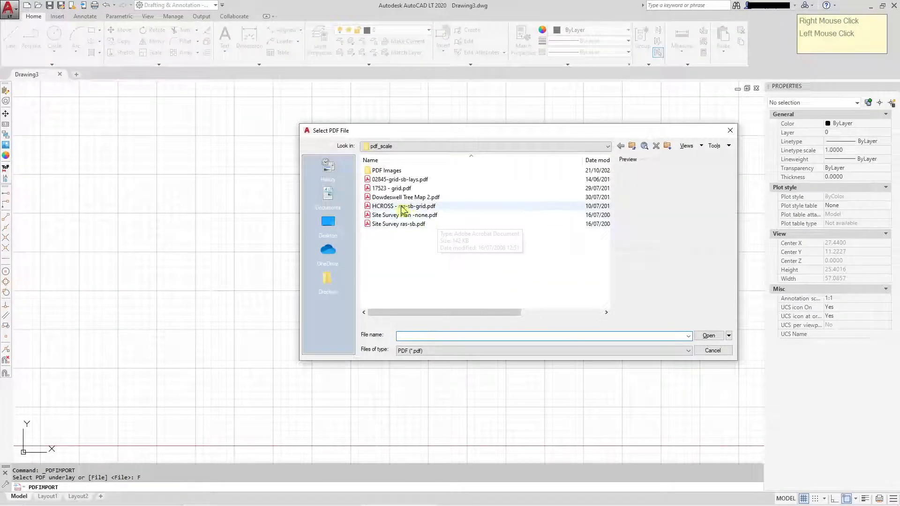
left_click(708, 335)
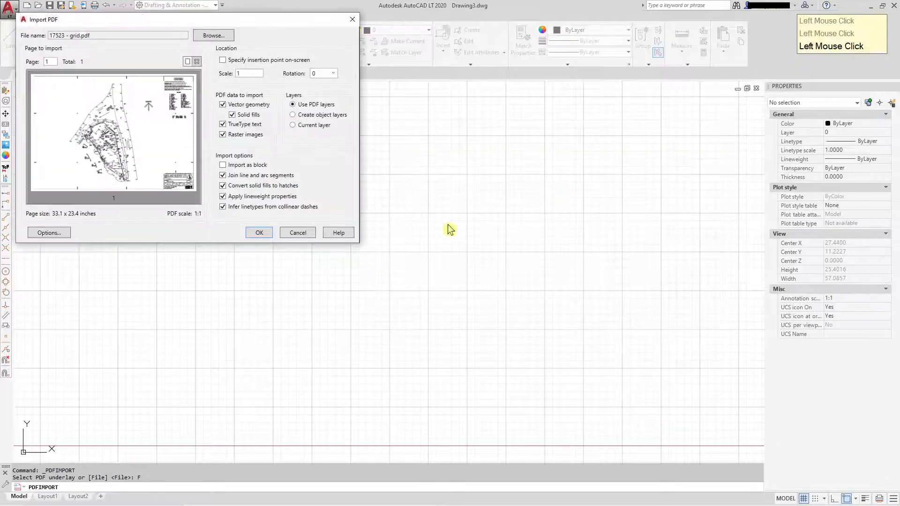
left_click(259, 232)
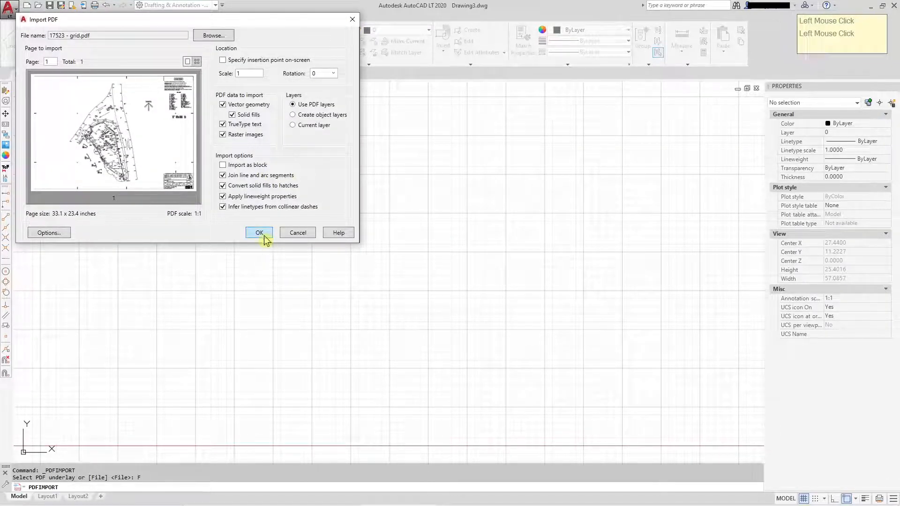
left_click(258, 233)
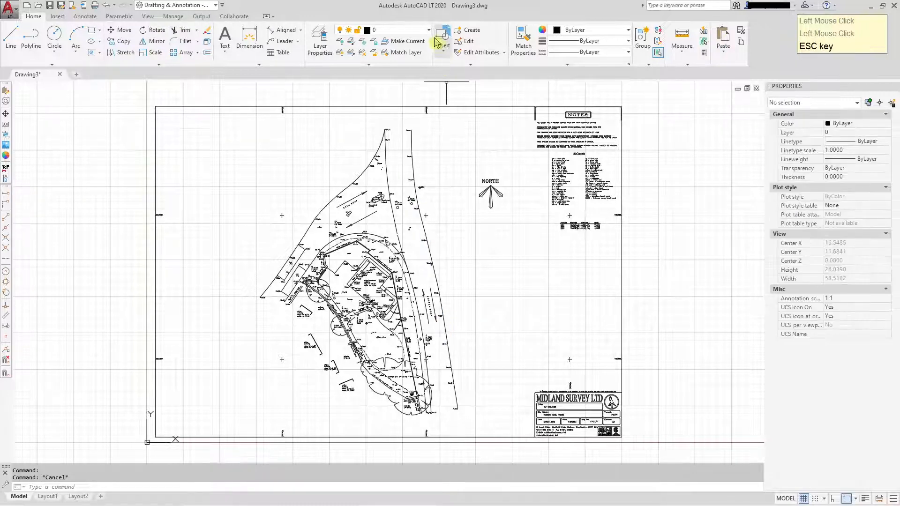
left_click(427, 29)
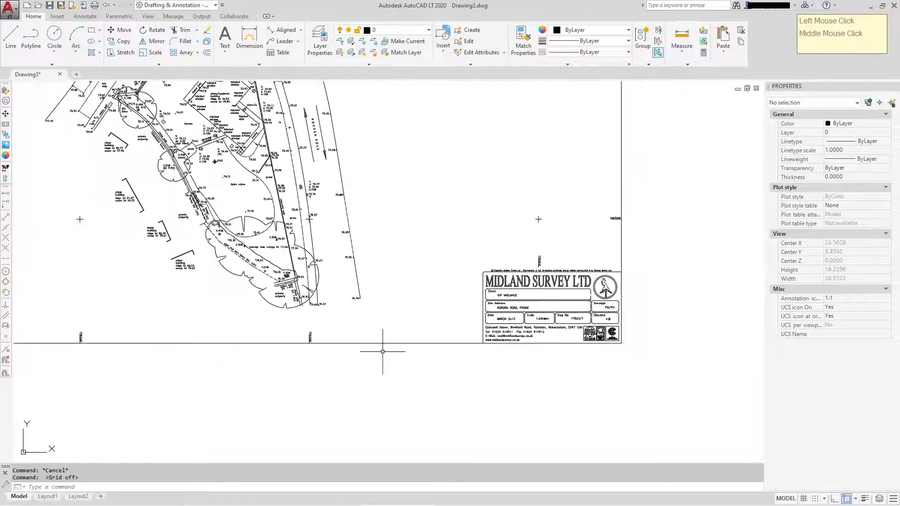
scroll("down", 3)
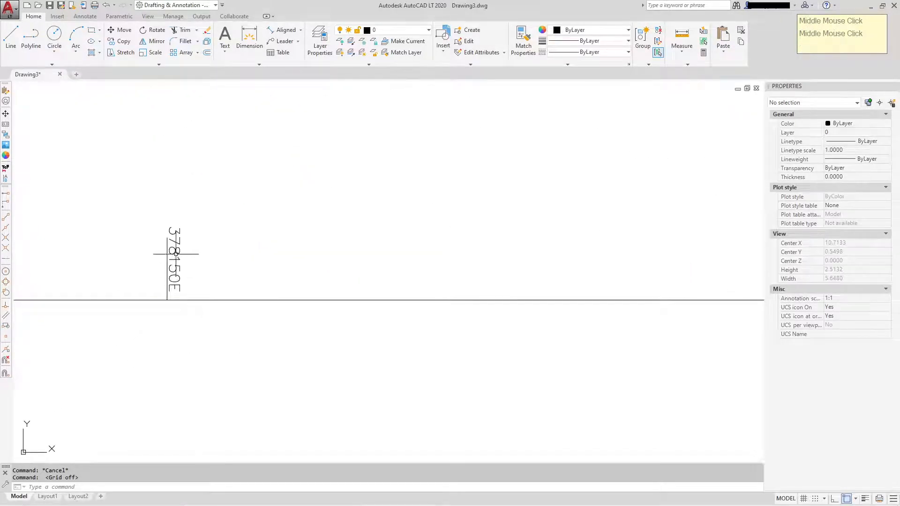
left_click_drag(172, 258, 46, 283)
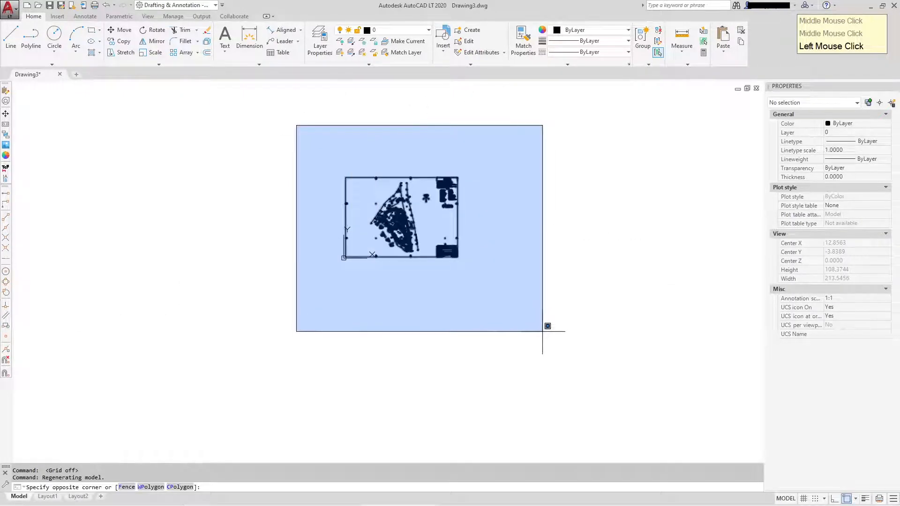
left_click(683, 37)
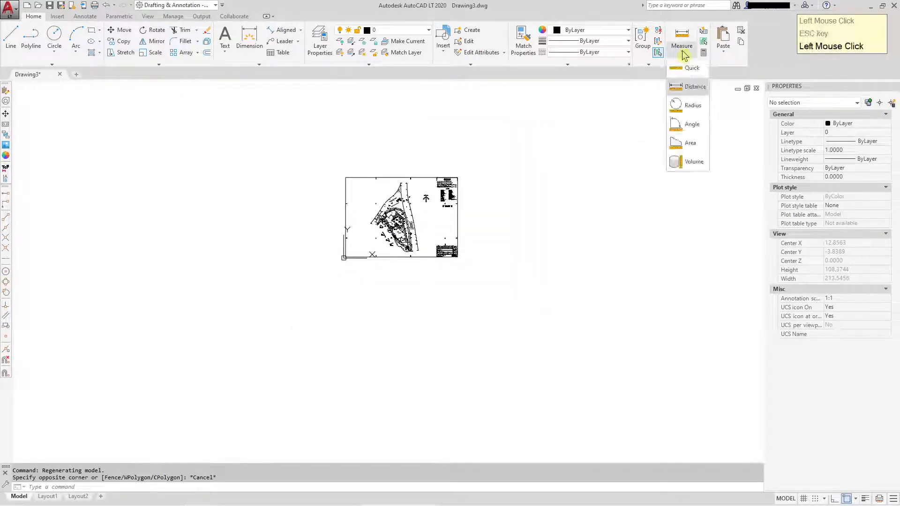
- Scale the entire survey by reference so two adjacent grid crosses are 50 units apart
left_click(695, 87)
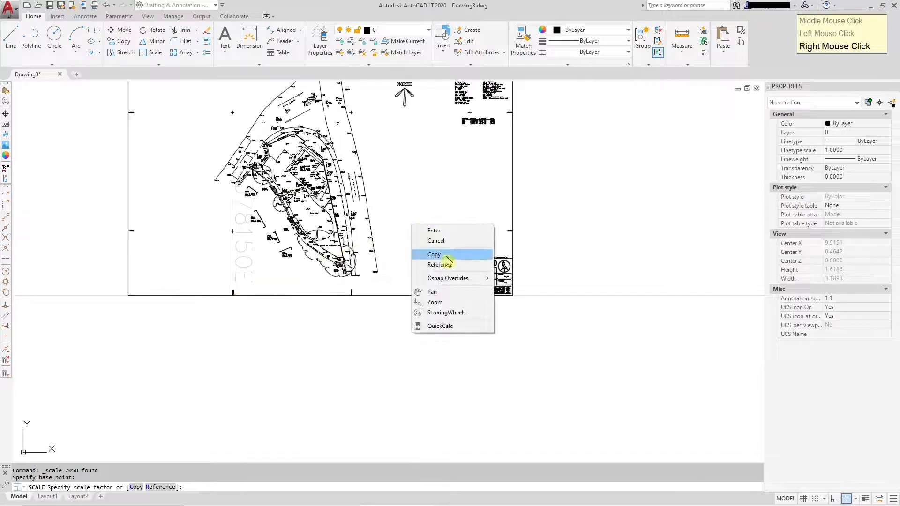
left_click(441, 265)
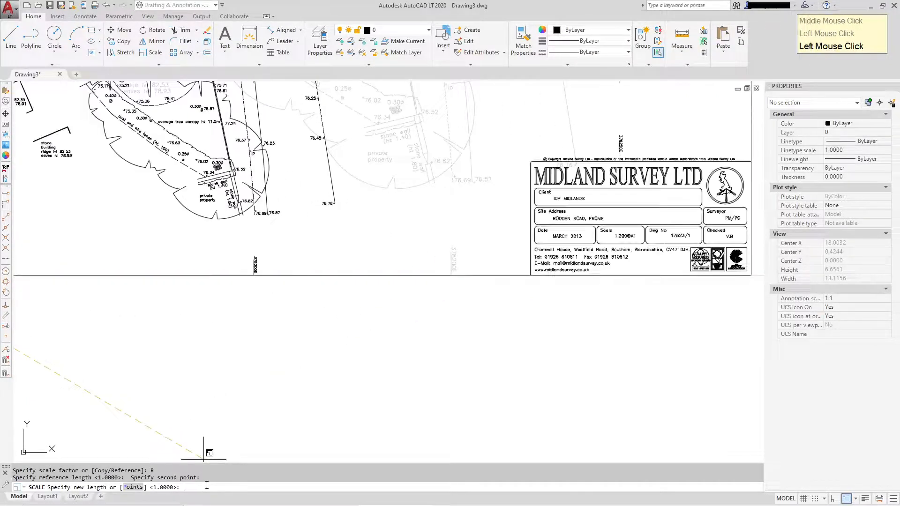
type("50")
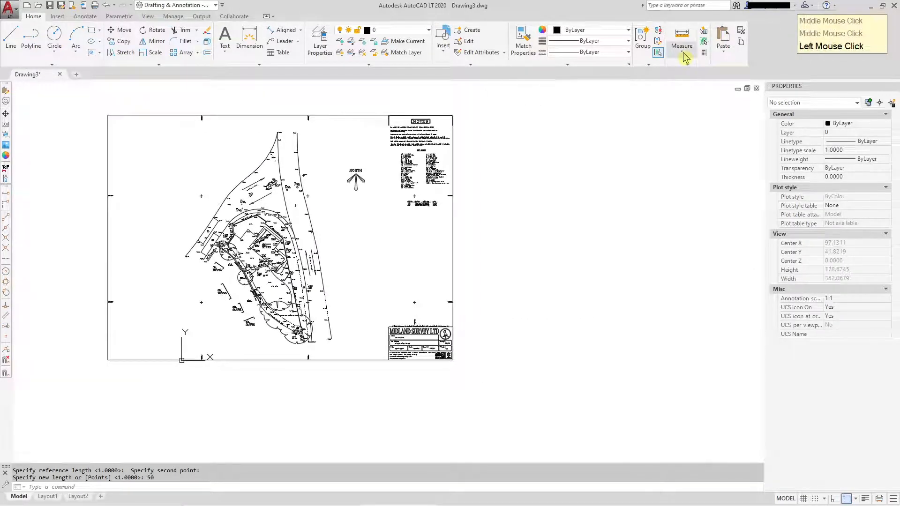
- Measure between two grid crosses to confirm they sit 50 units apart
left_click(682, 41)
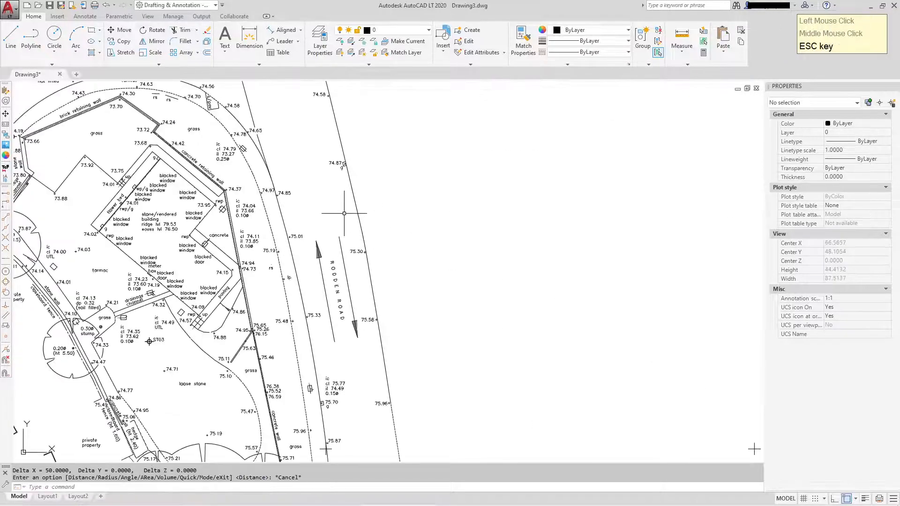
scroll("down", 3)
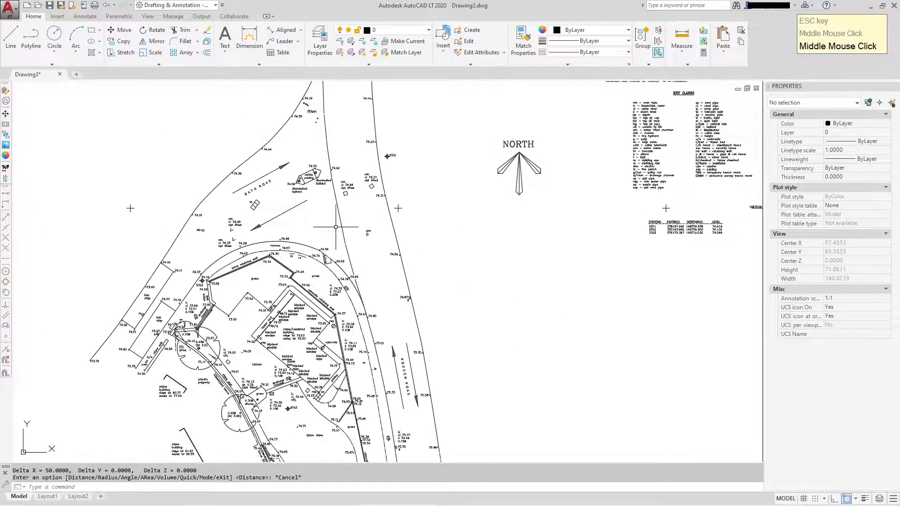
scroll("down", 3)
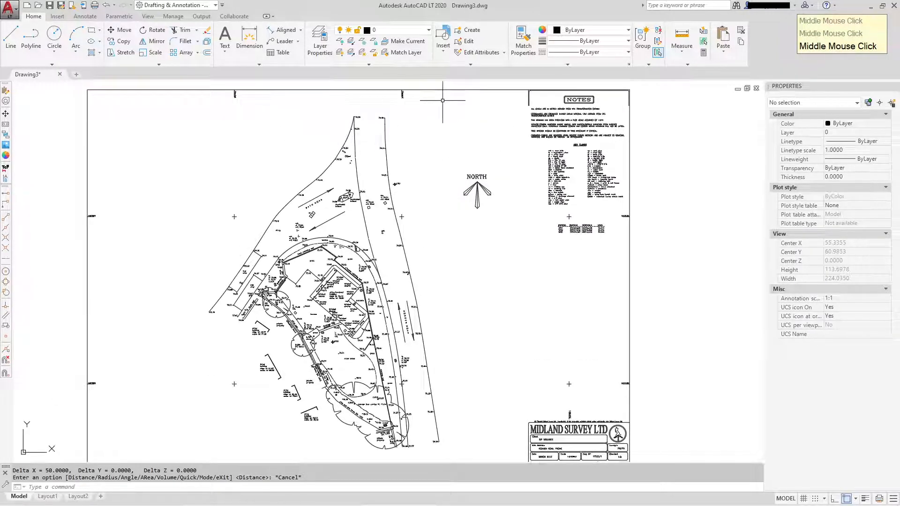
- Pan to the road beside the gas marker and measure its width, 9.2982 units
left_click_drag(442, 100, 481, 278)
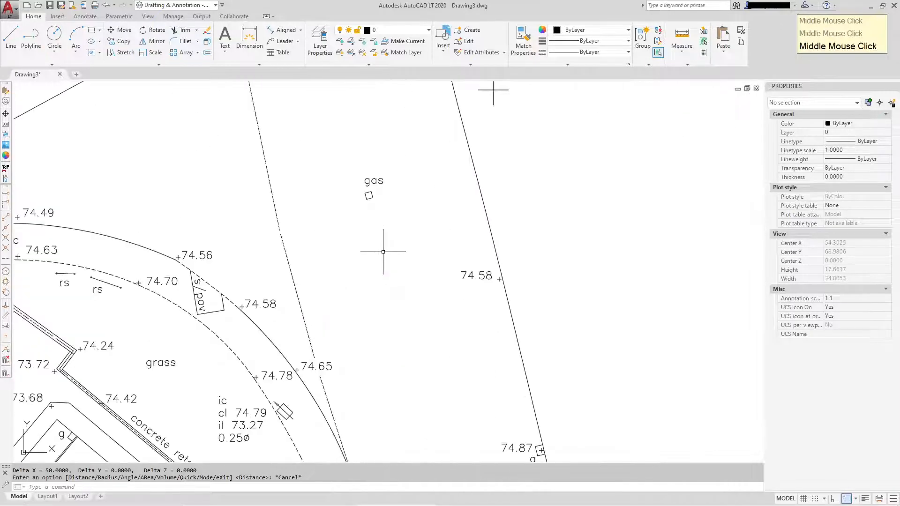
left_click(682, 46)
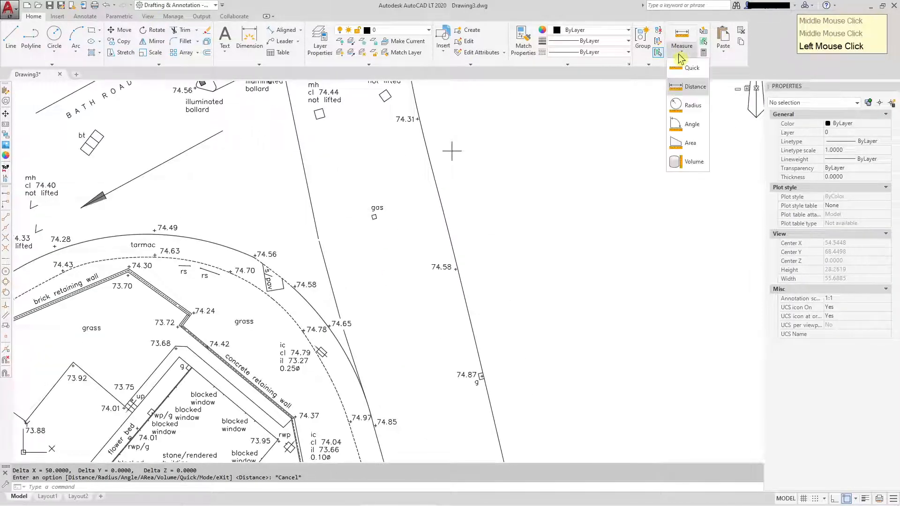
left_click(695, 87)
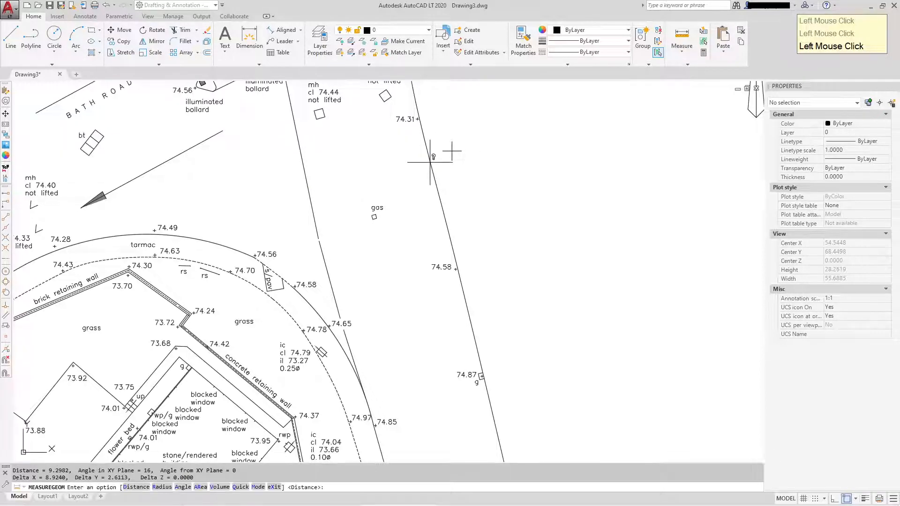
left_click(430, 159)
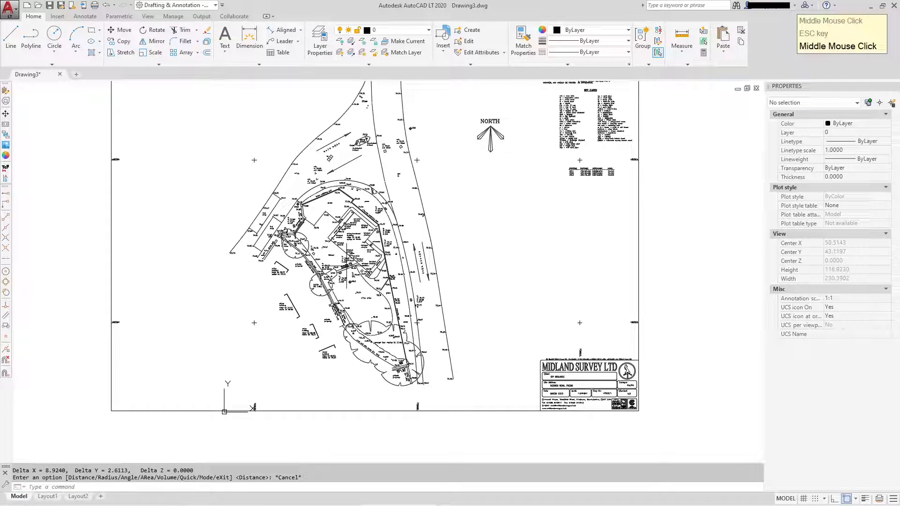
mouse_move(359, 281)
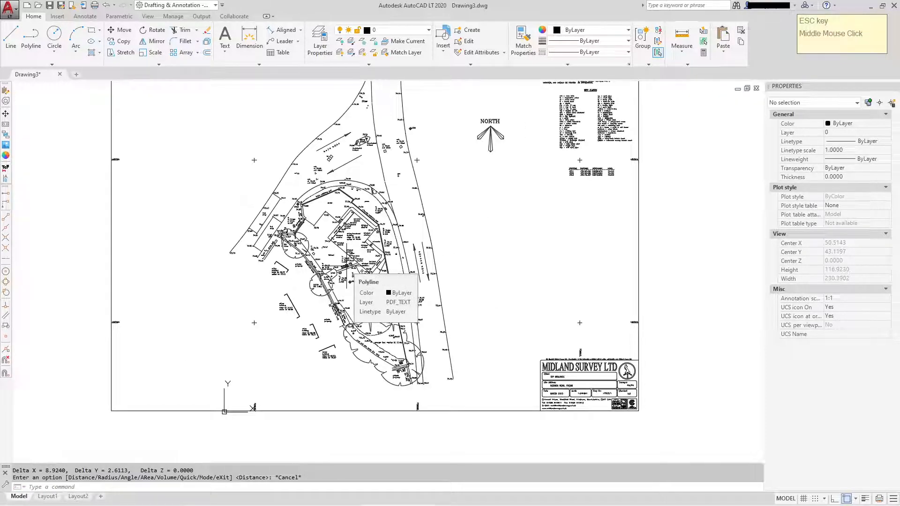
scroll("down", 3)
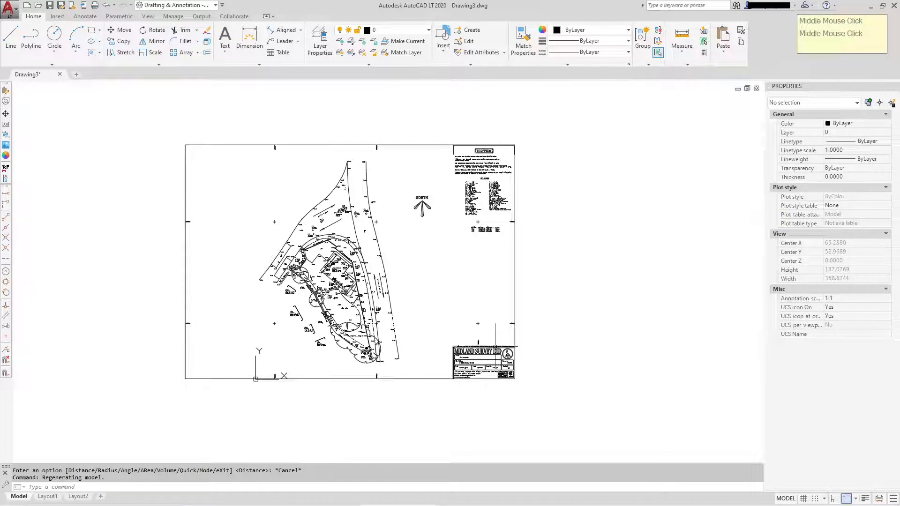
mouse_move(729, 286)
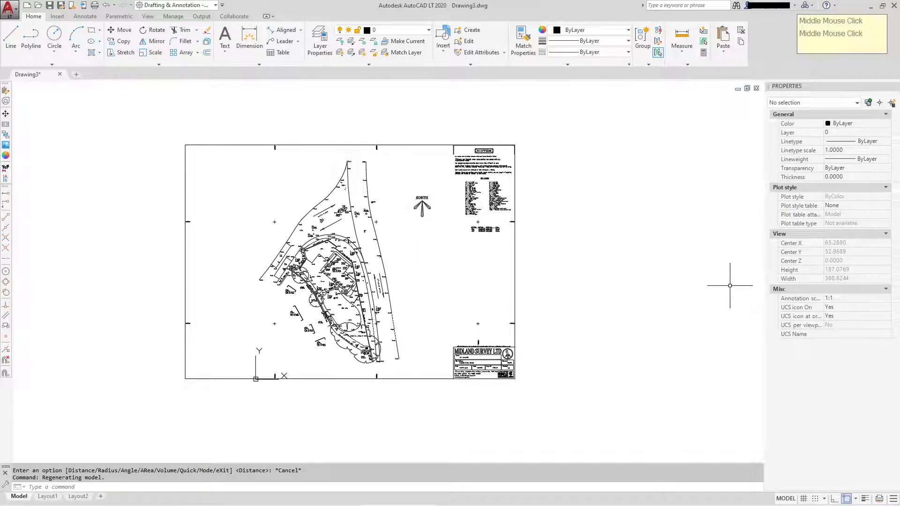
- Bring the Acrobat Reader window showing Site Survey Plan - none.pdf to the front
left_click(729, 286)
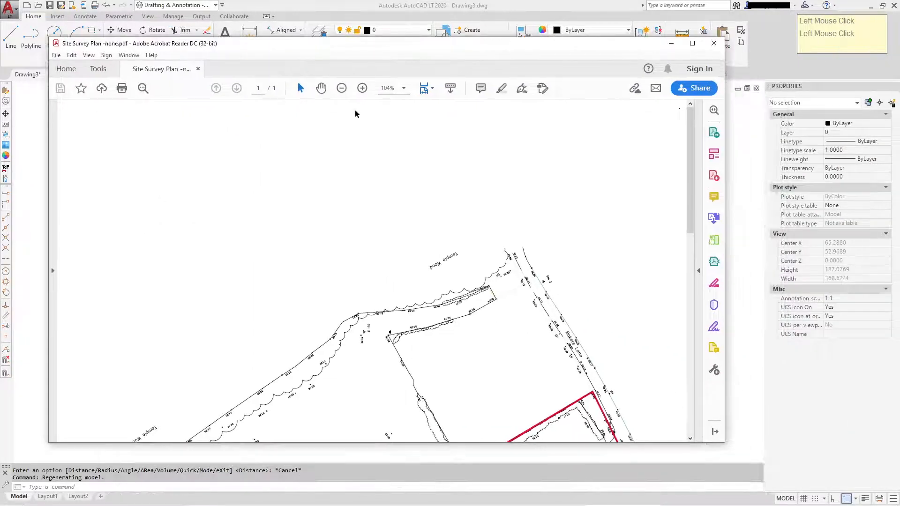
scroll("down", 3)
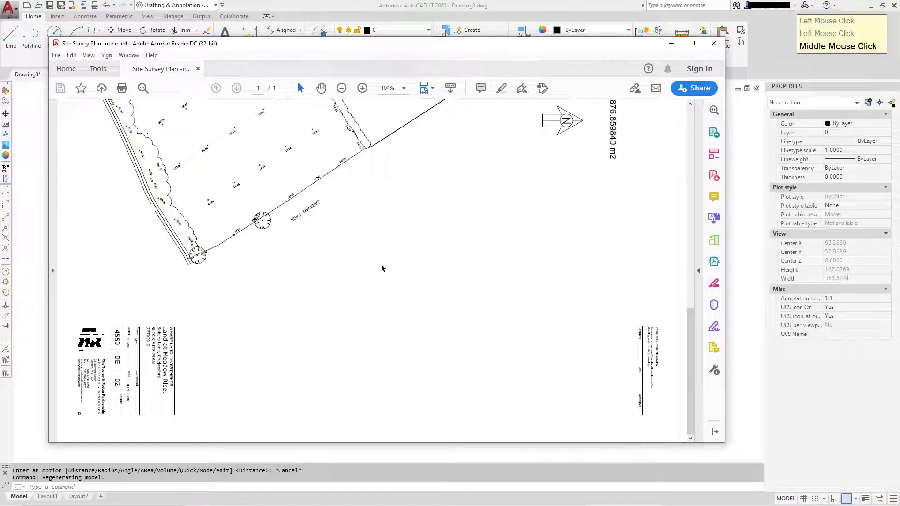
left_click(88, 56)
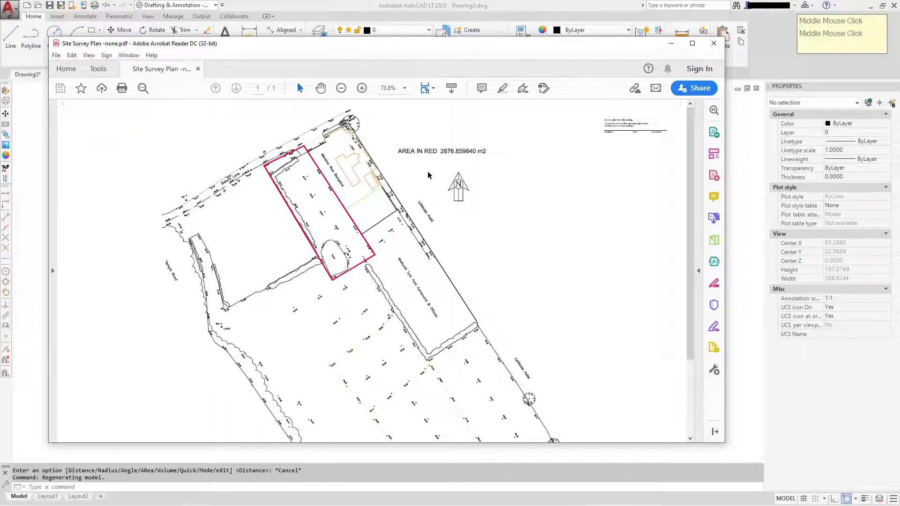
left_click(379, 214)
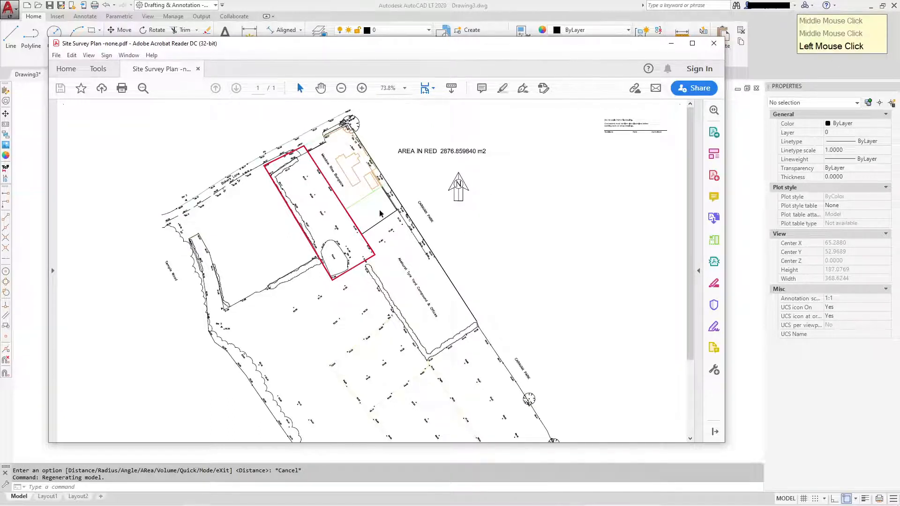
left_click(361, 88)
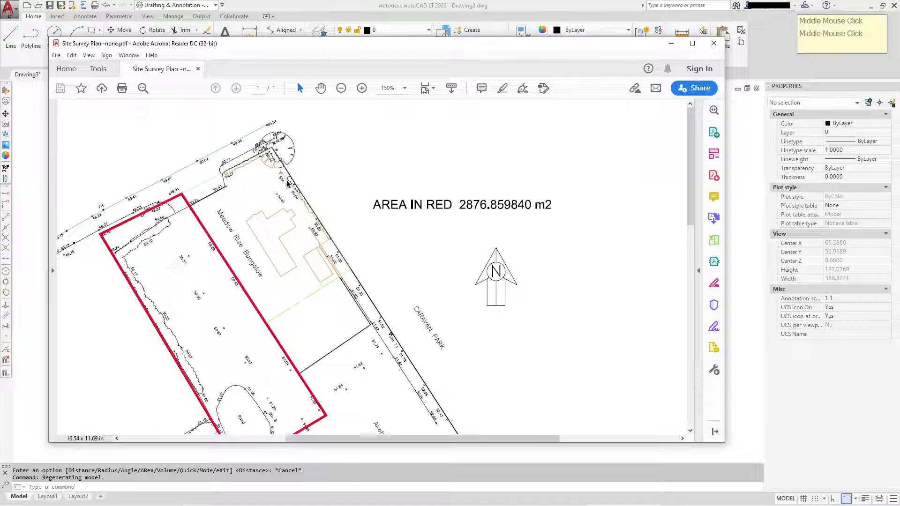
mouse_move(230, 155)
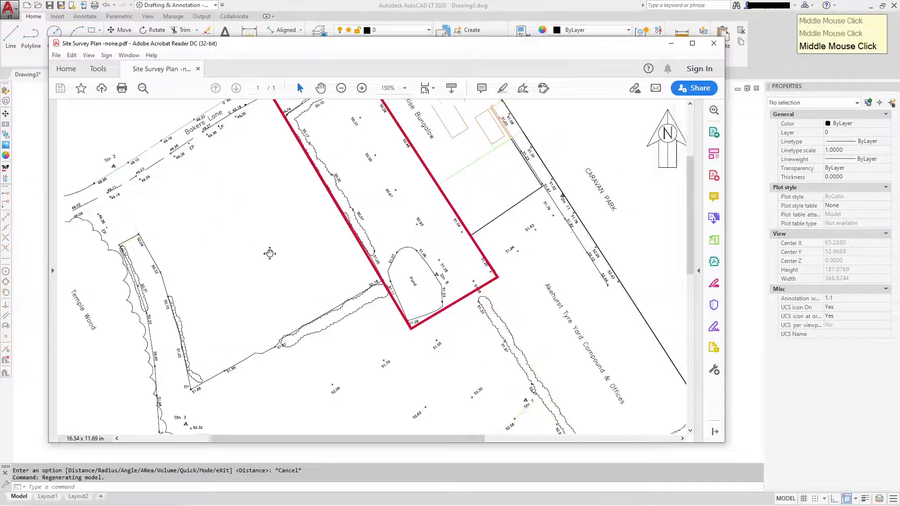
scroll("down", 3)
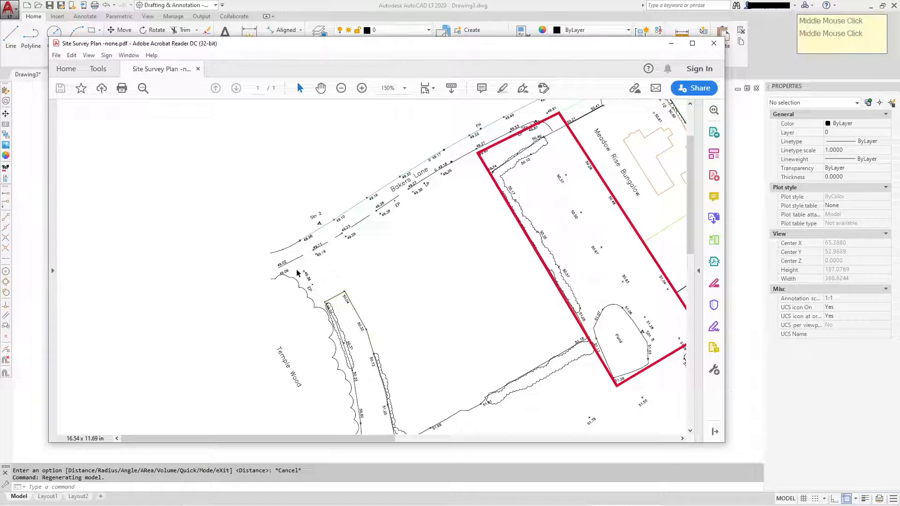
mouse_move(464, 270)
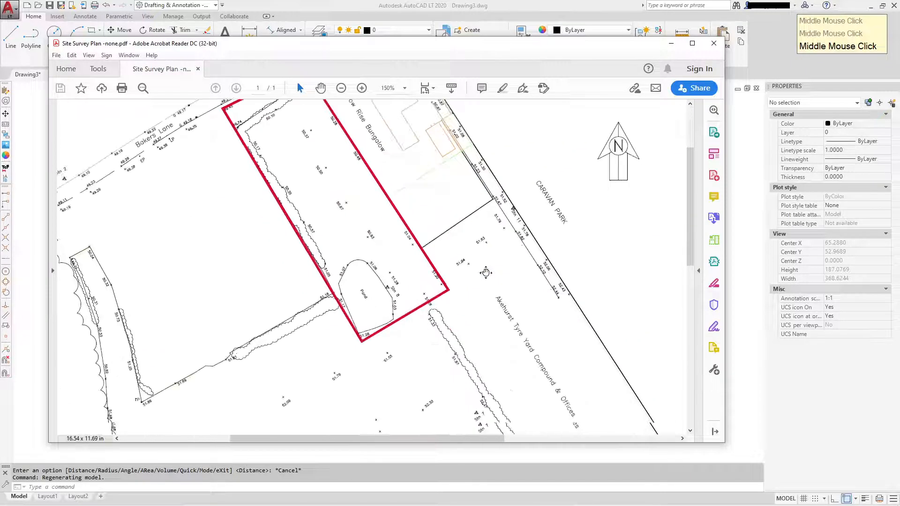
scroll("down", 3)
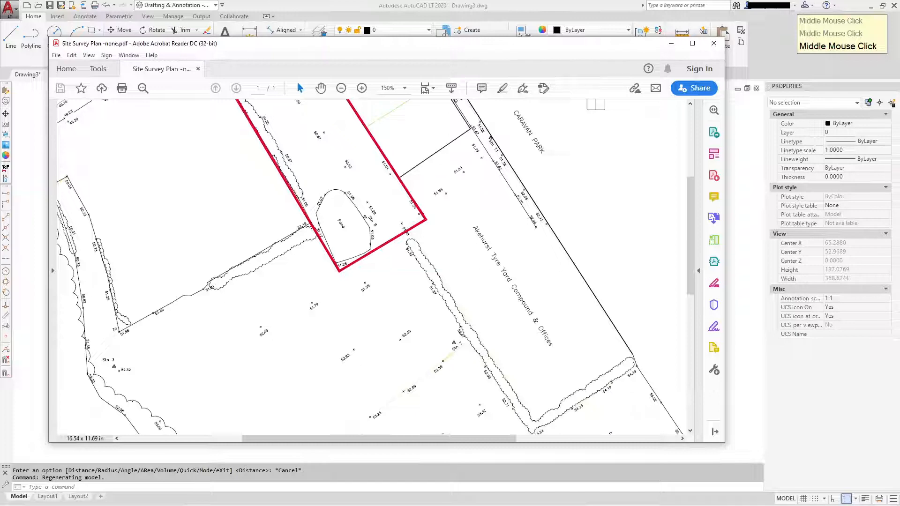